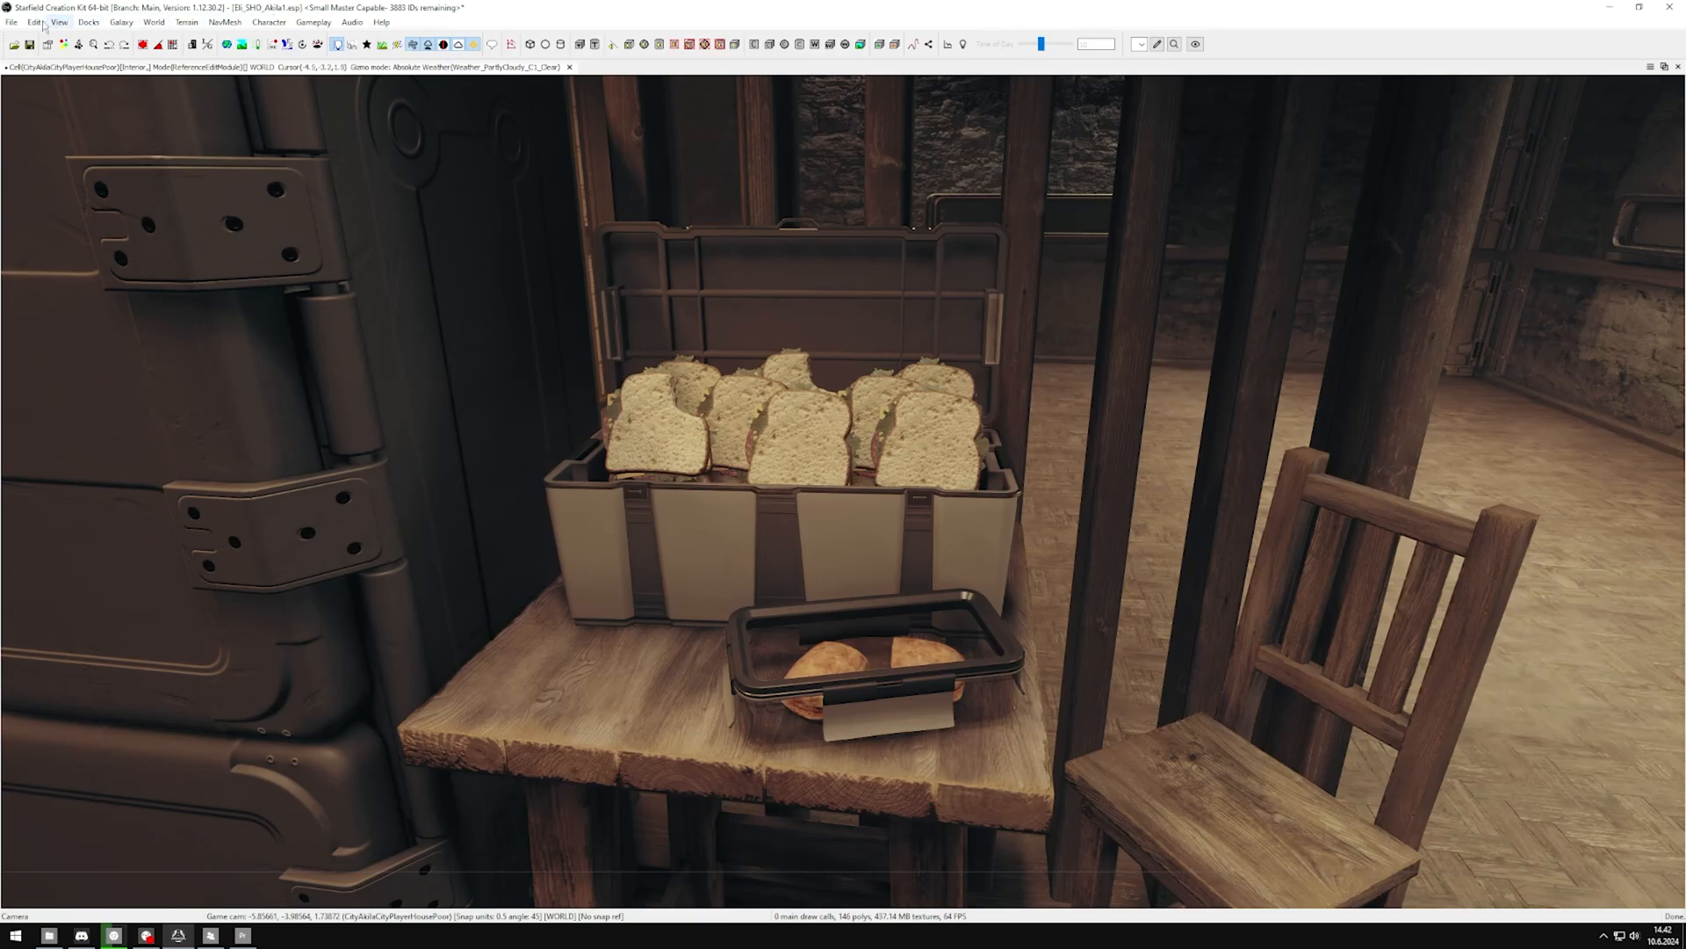
Step: Re-dock the render window and restore a saved window layout
click(10, 21)
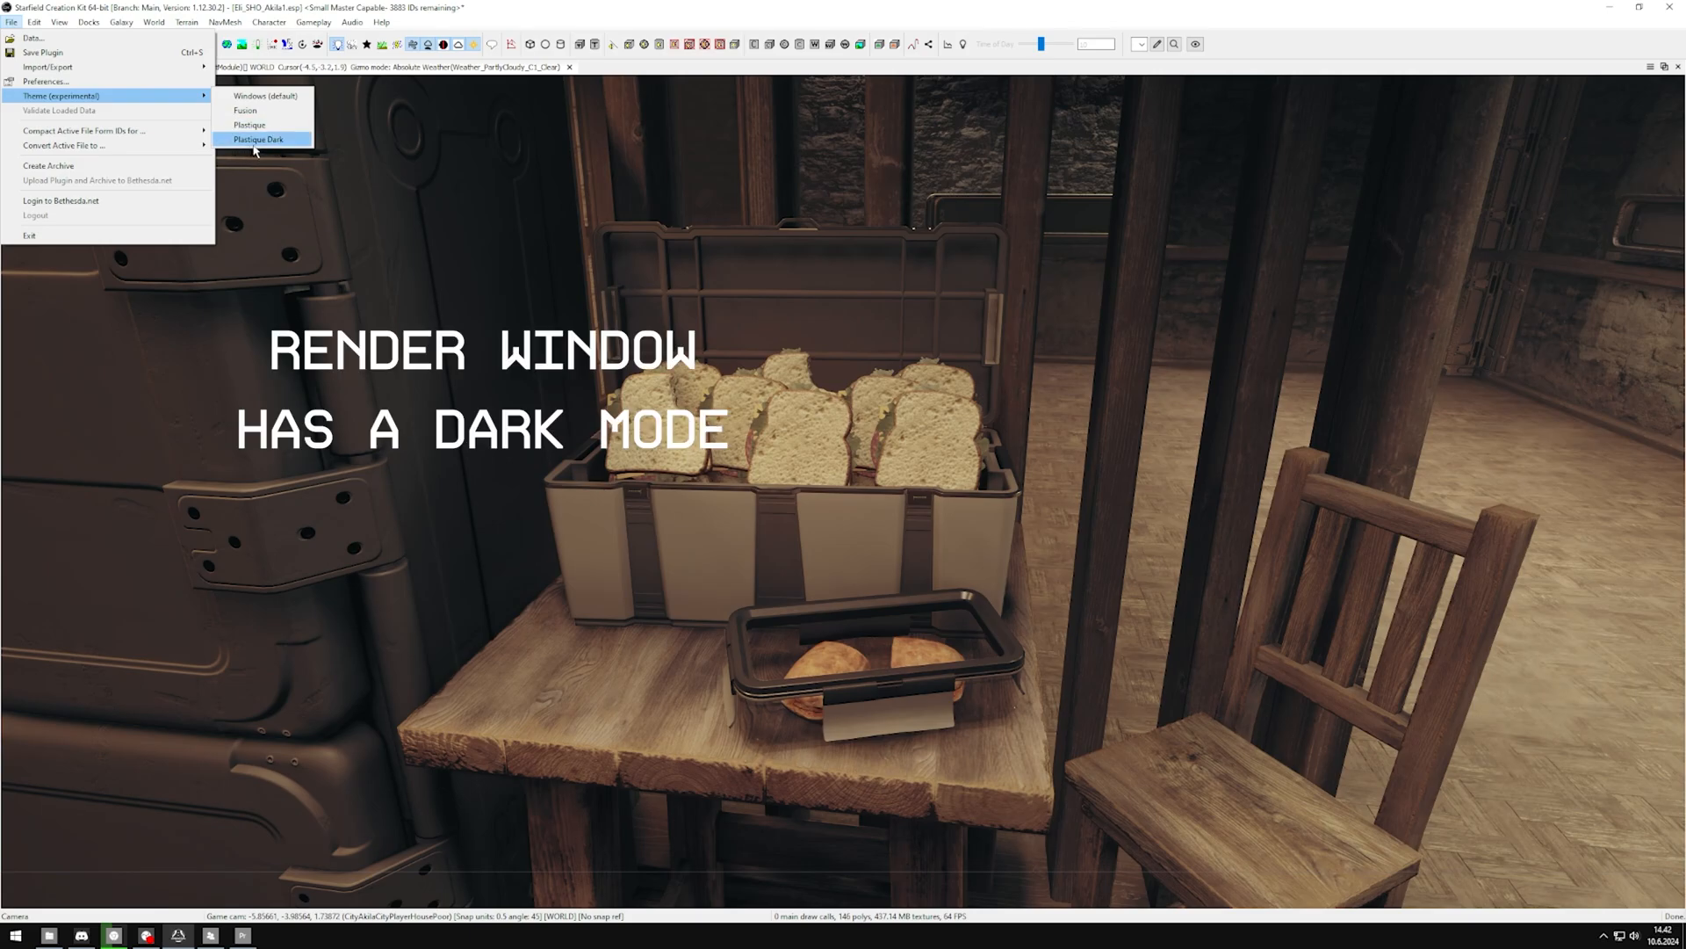
mouse_move(231, 149)
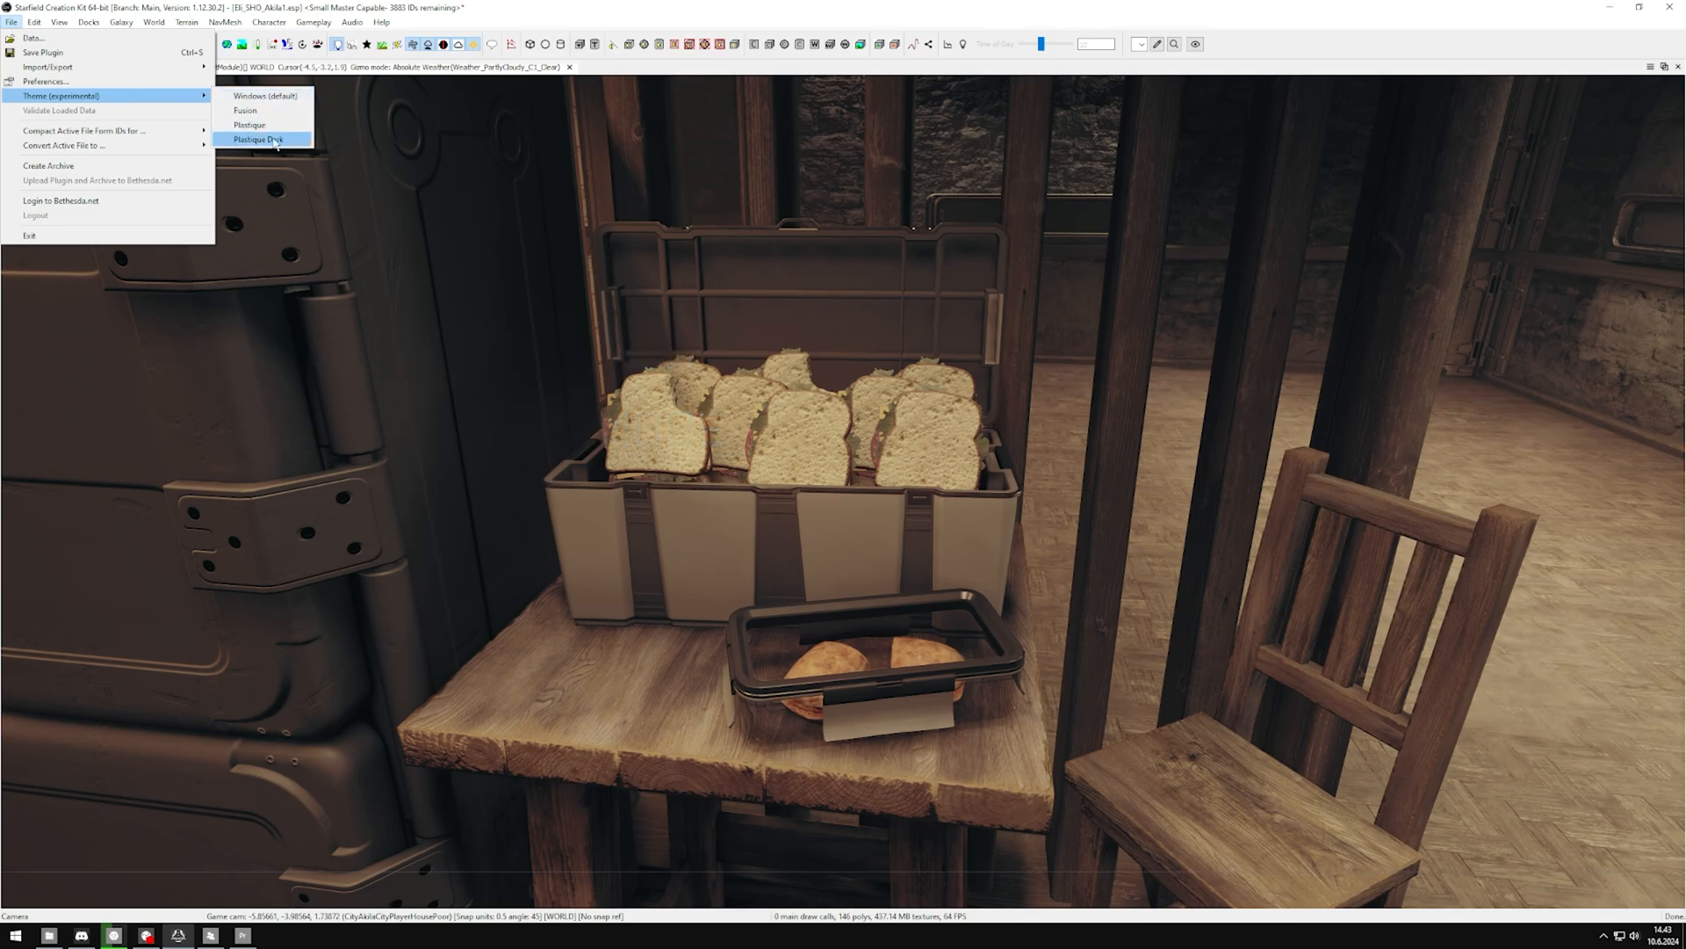
mouse_move(245, 109)
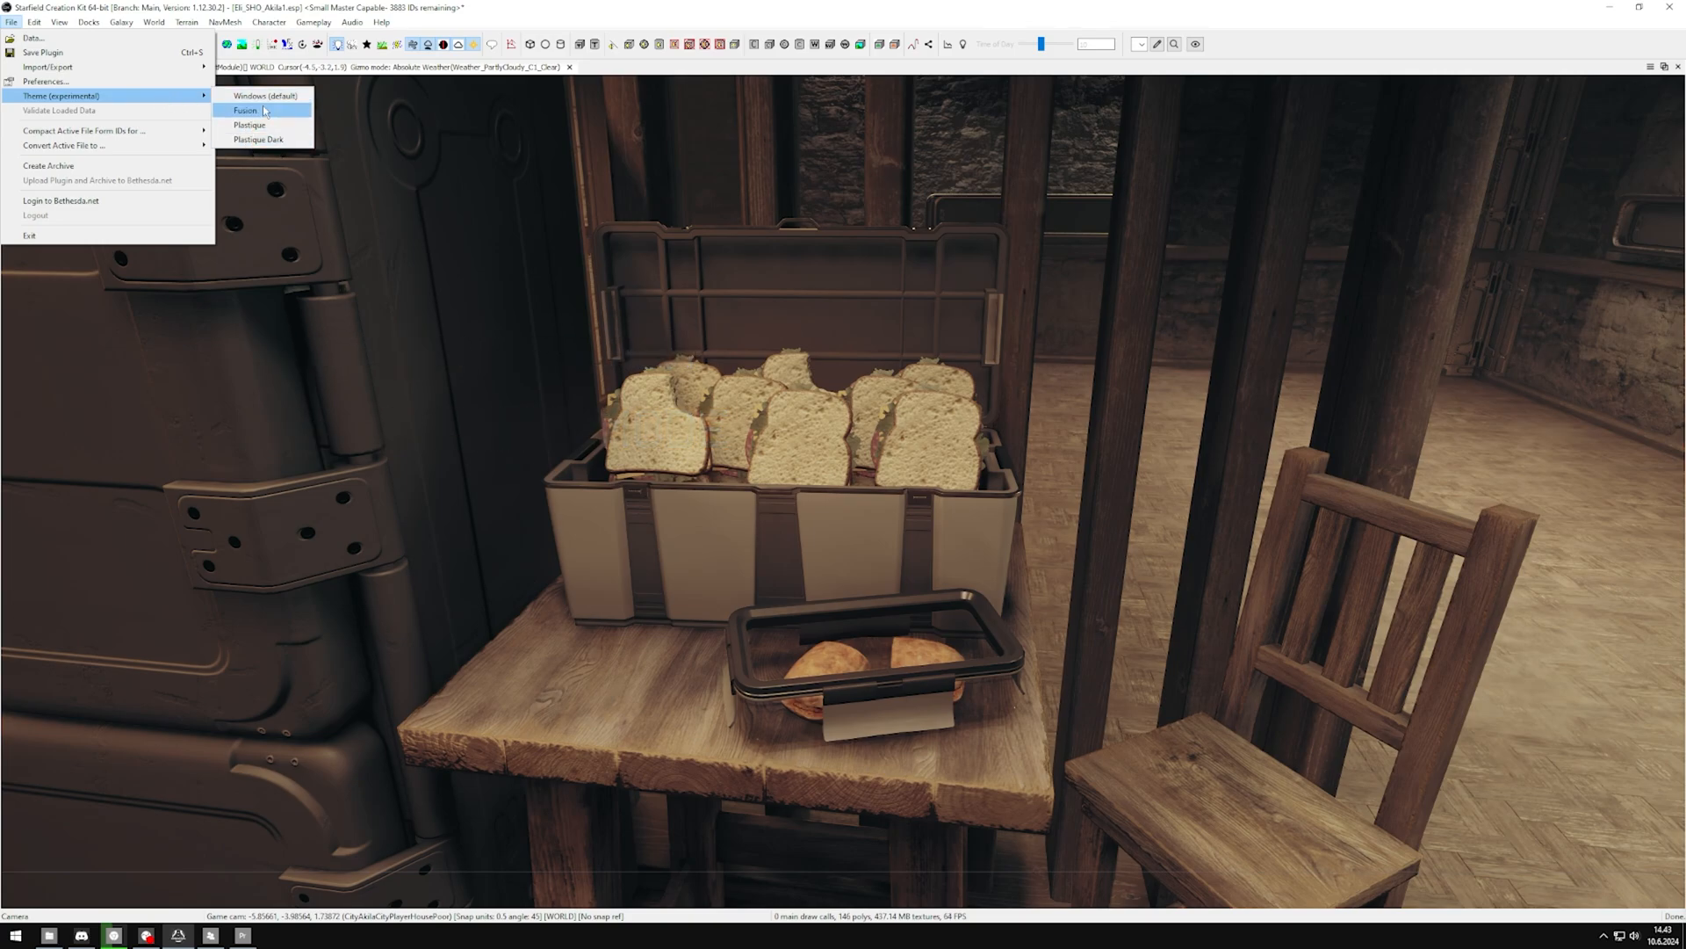
mouse_move(263, 96)
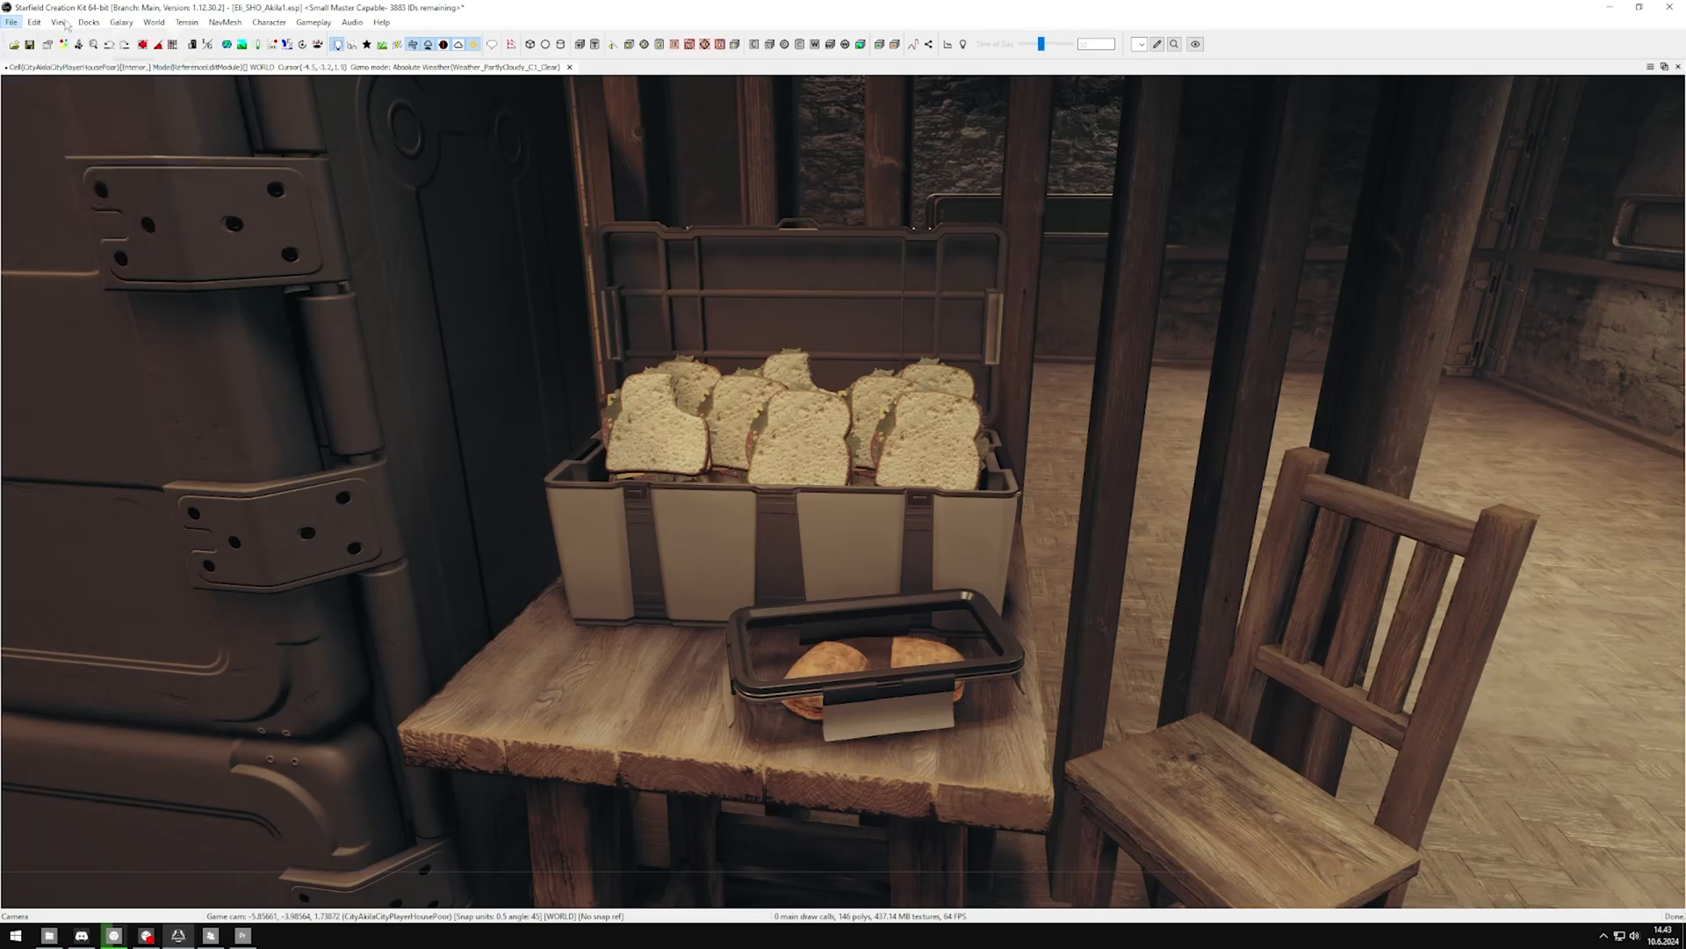
click(88, 21)
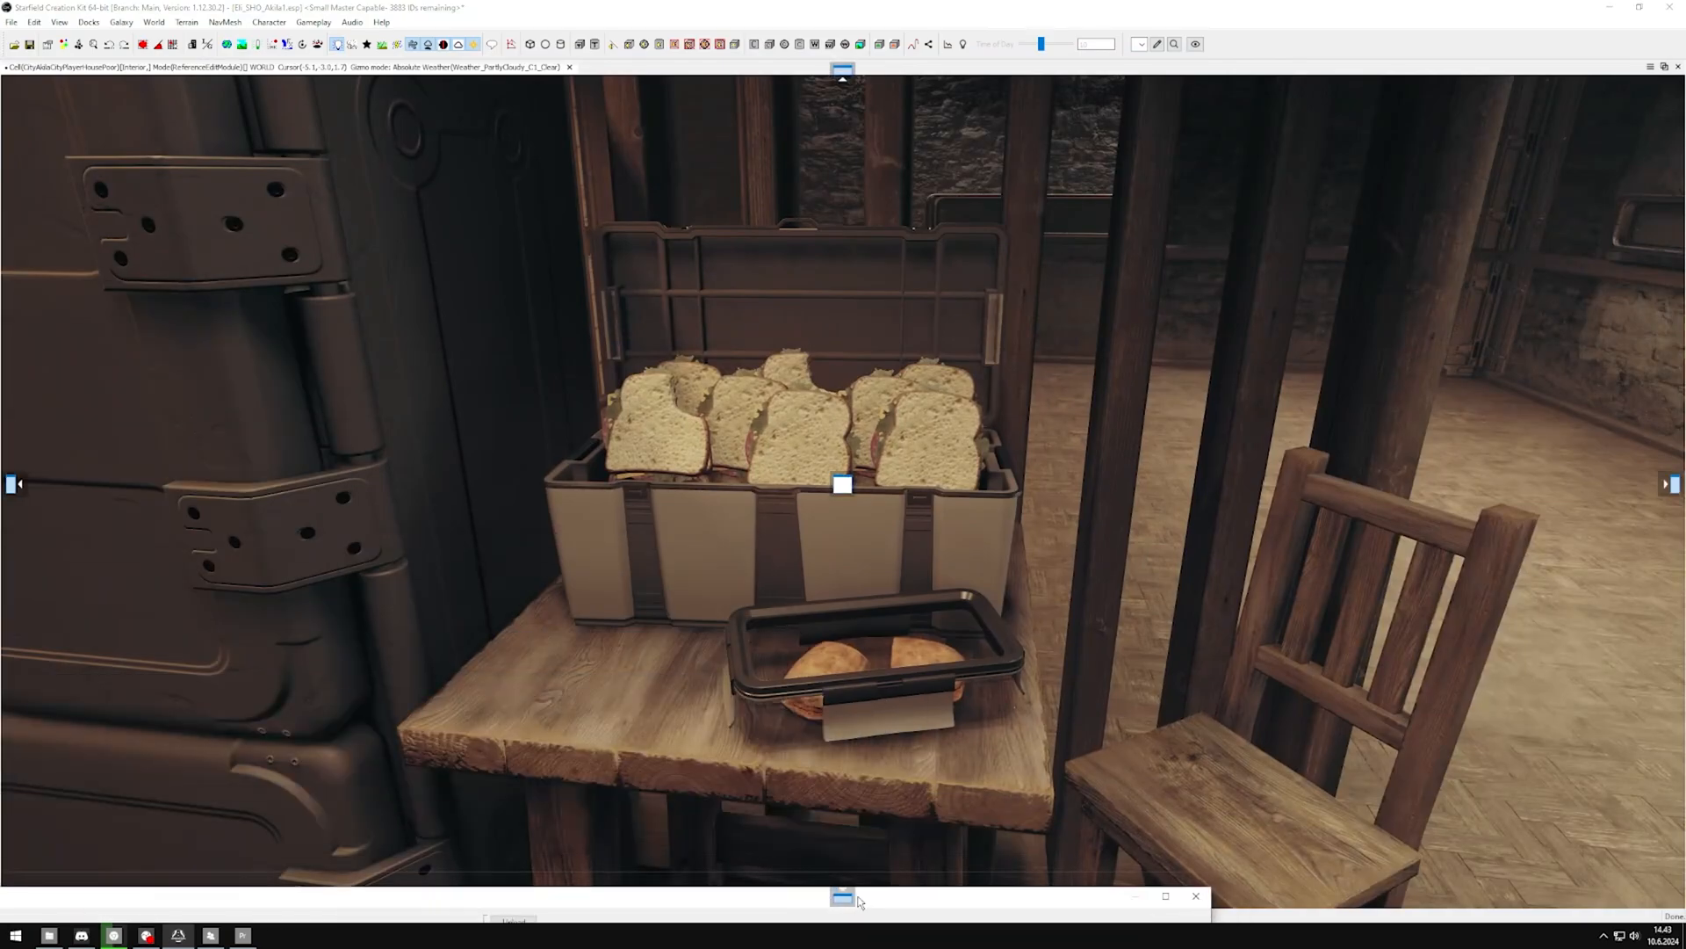
click(843, 896)
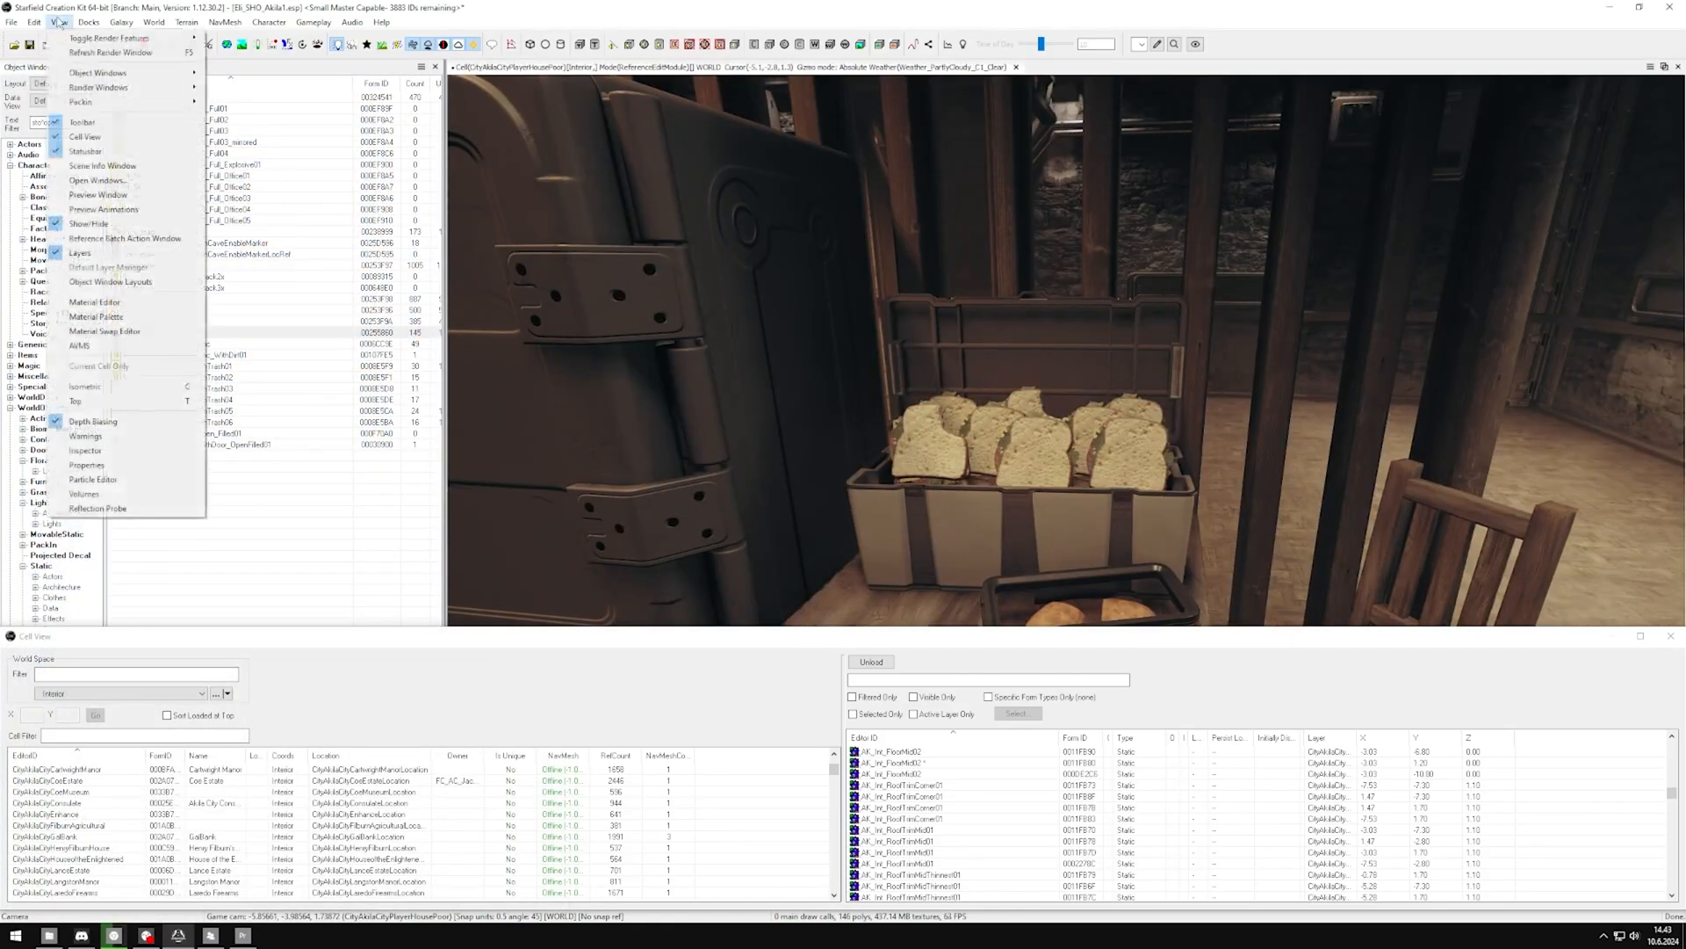
click(87, 21)
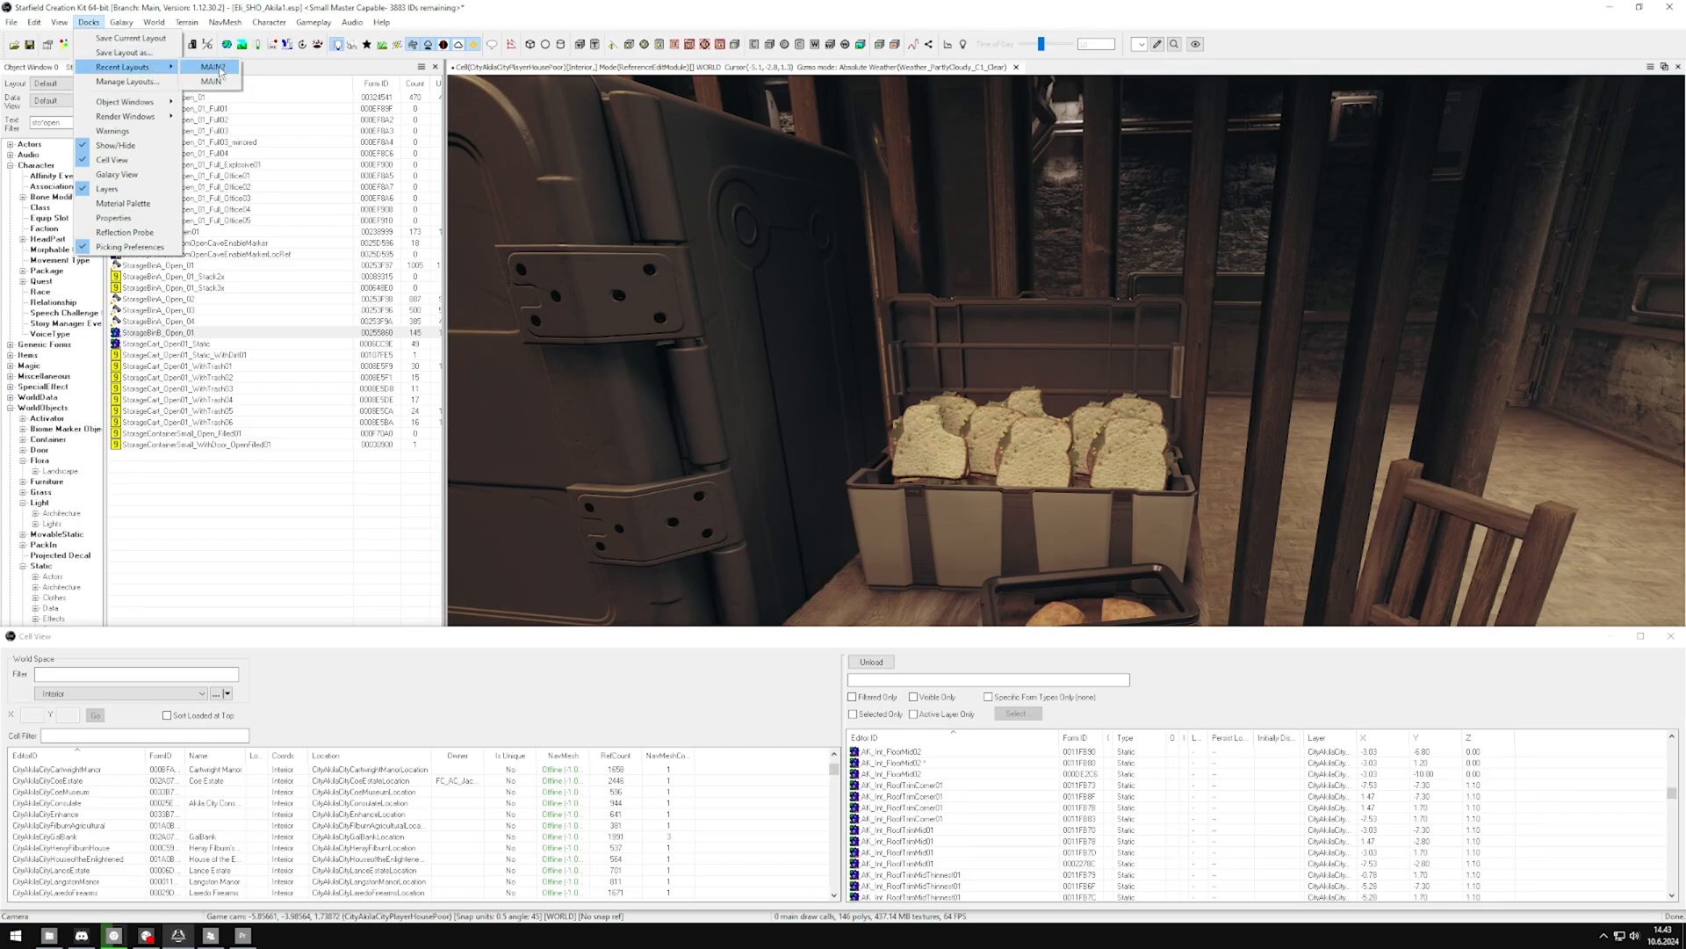
click(212, 67)
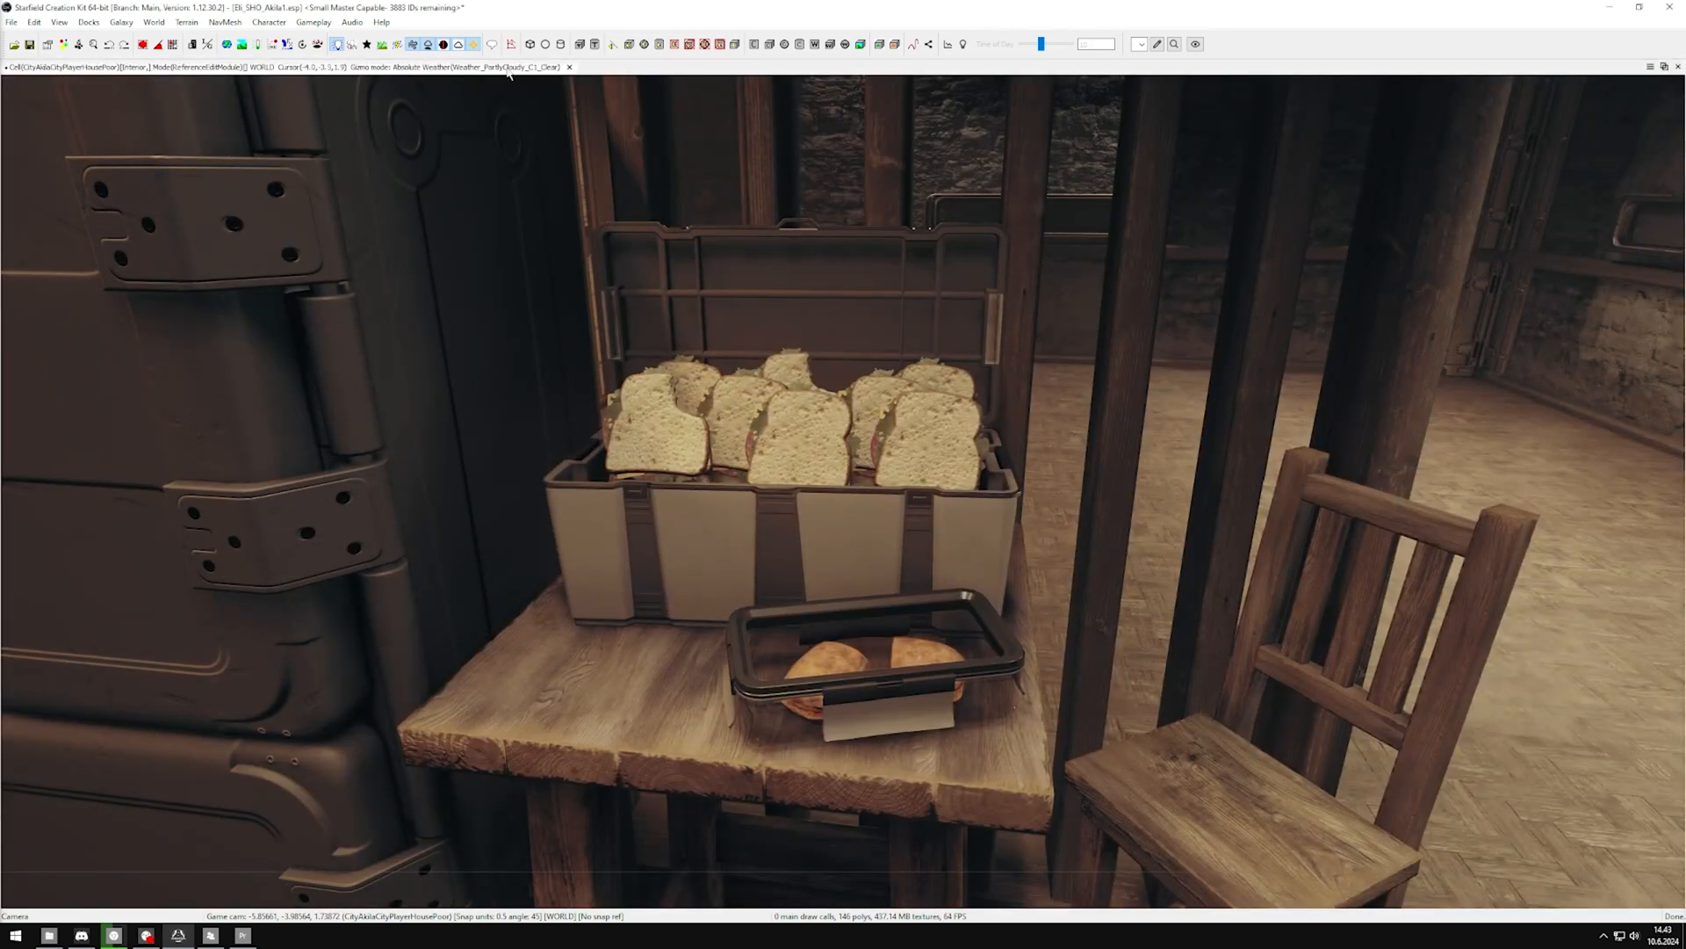
click(785, 430)
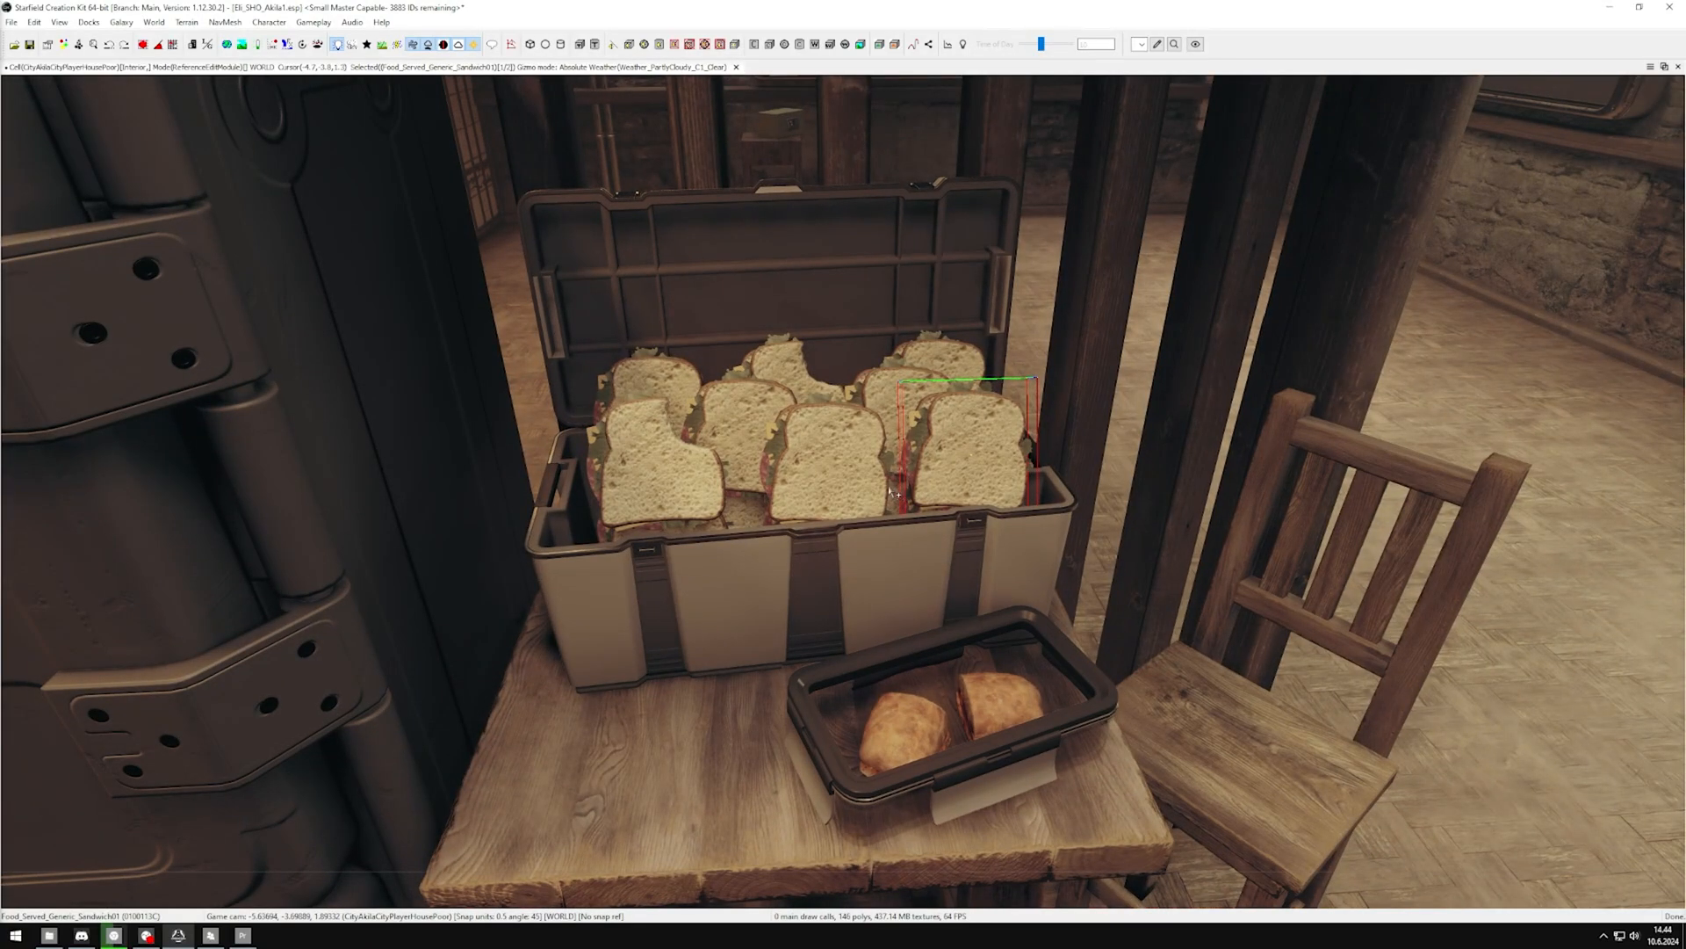
mouse_move(792, 498)
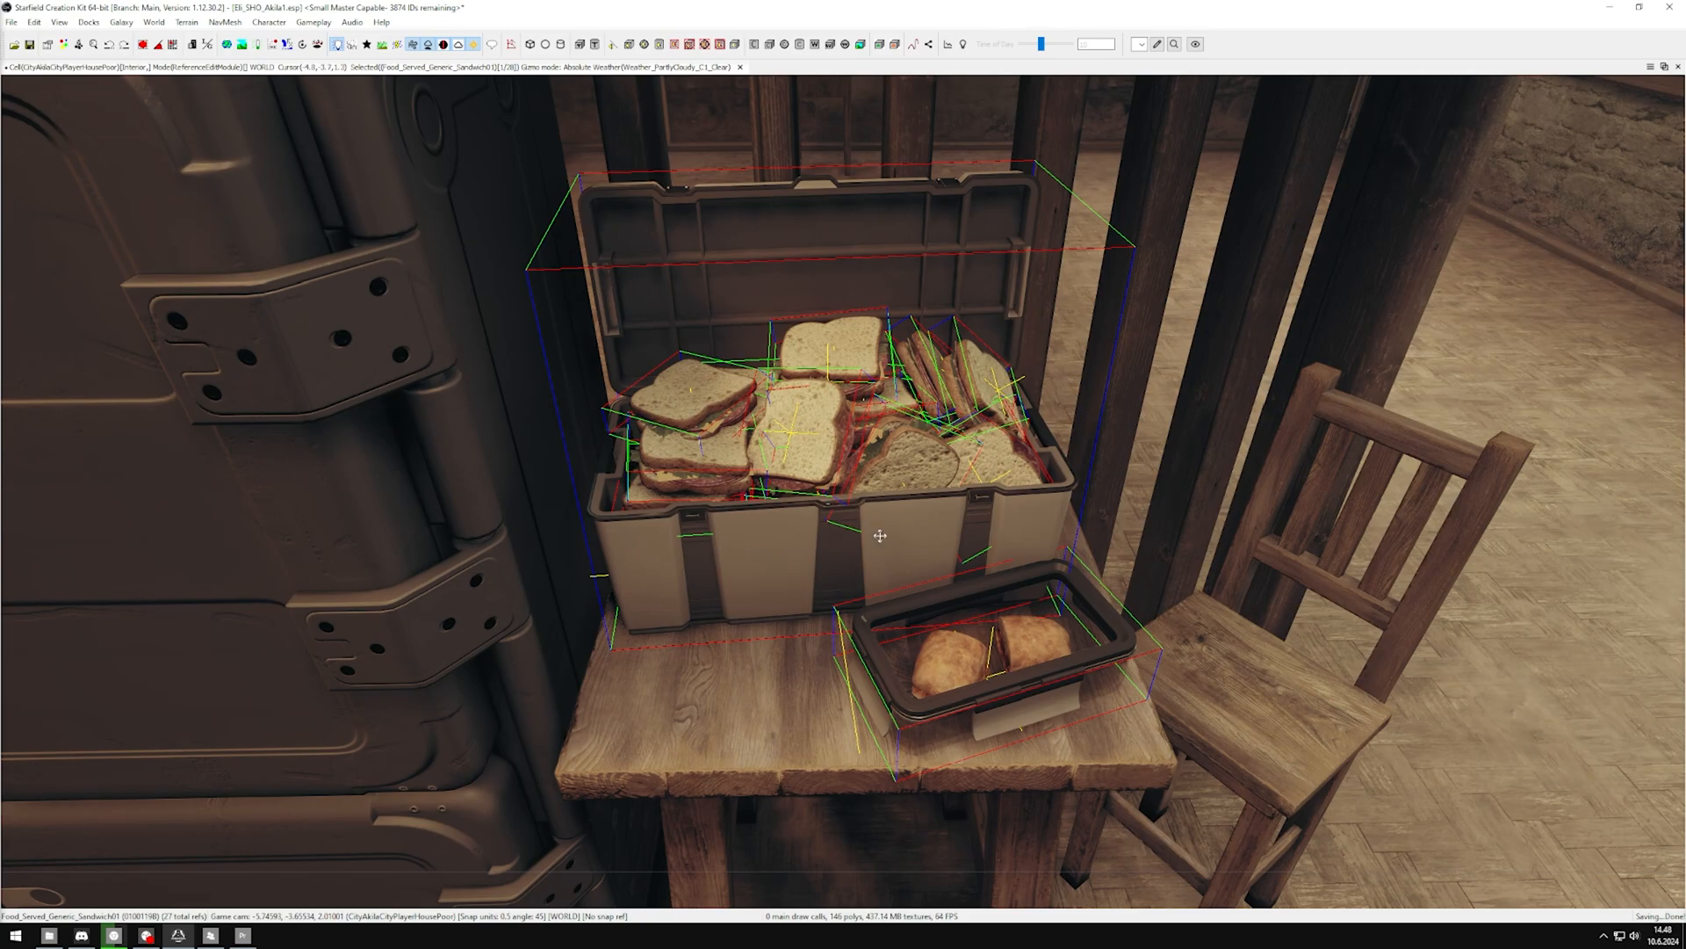
mouse_move(1025, 526)
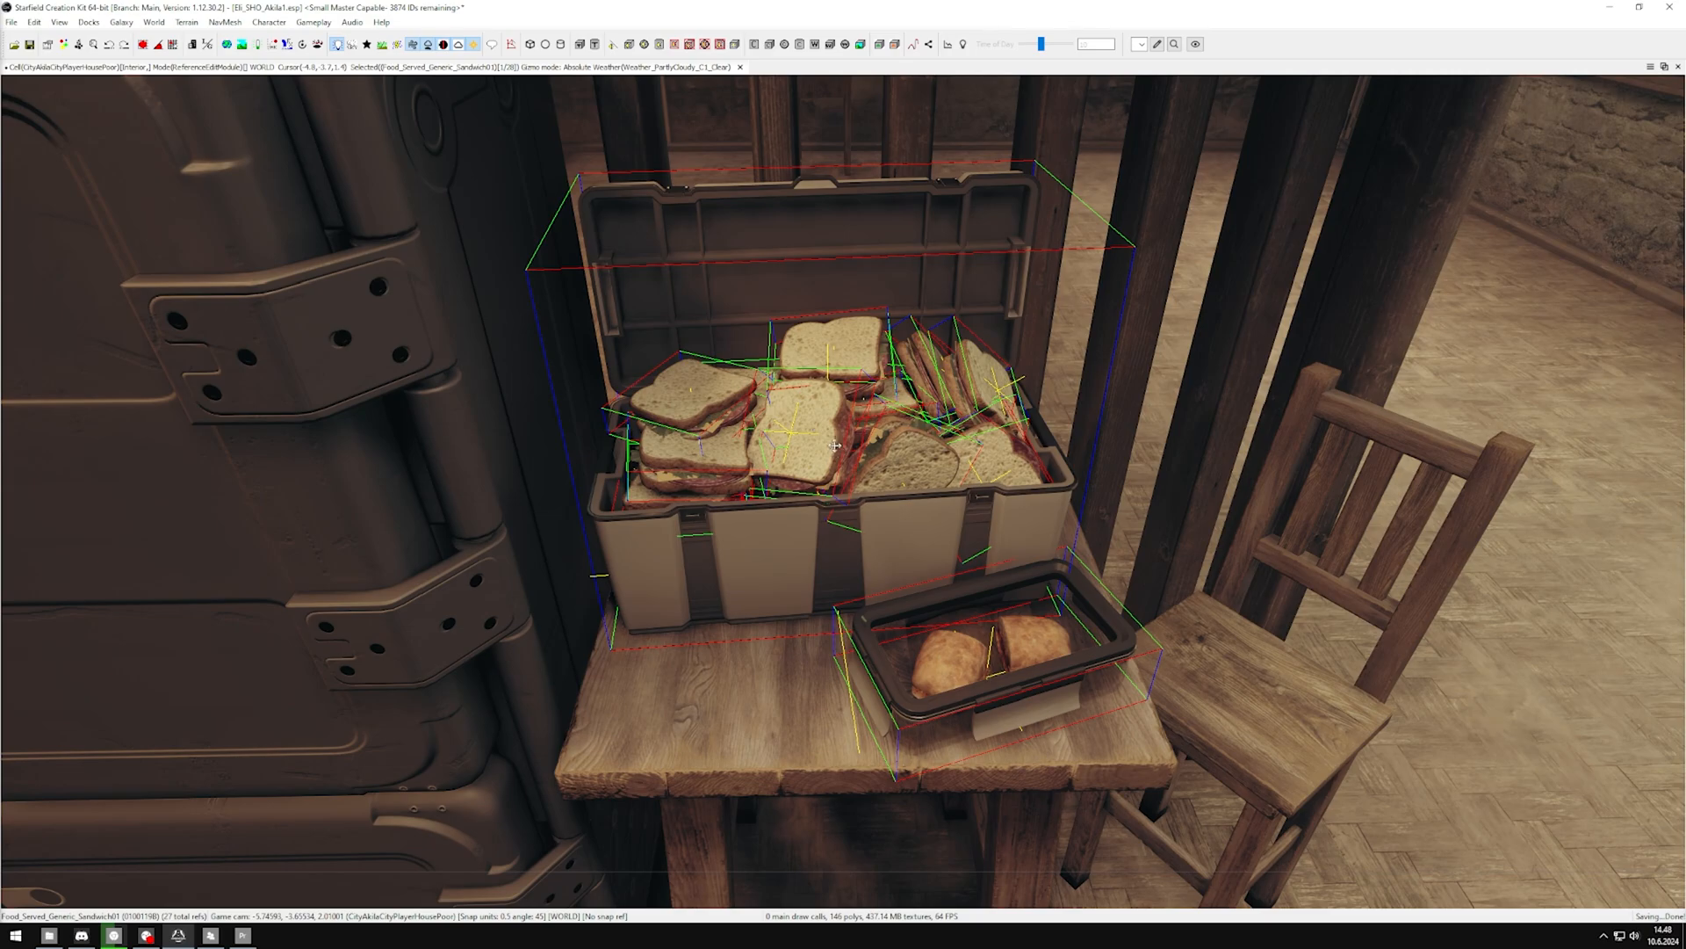
Step: Make a pack-in named Eli_Crate from the selected crate contents as an instanced static
right_click(834, 446)
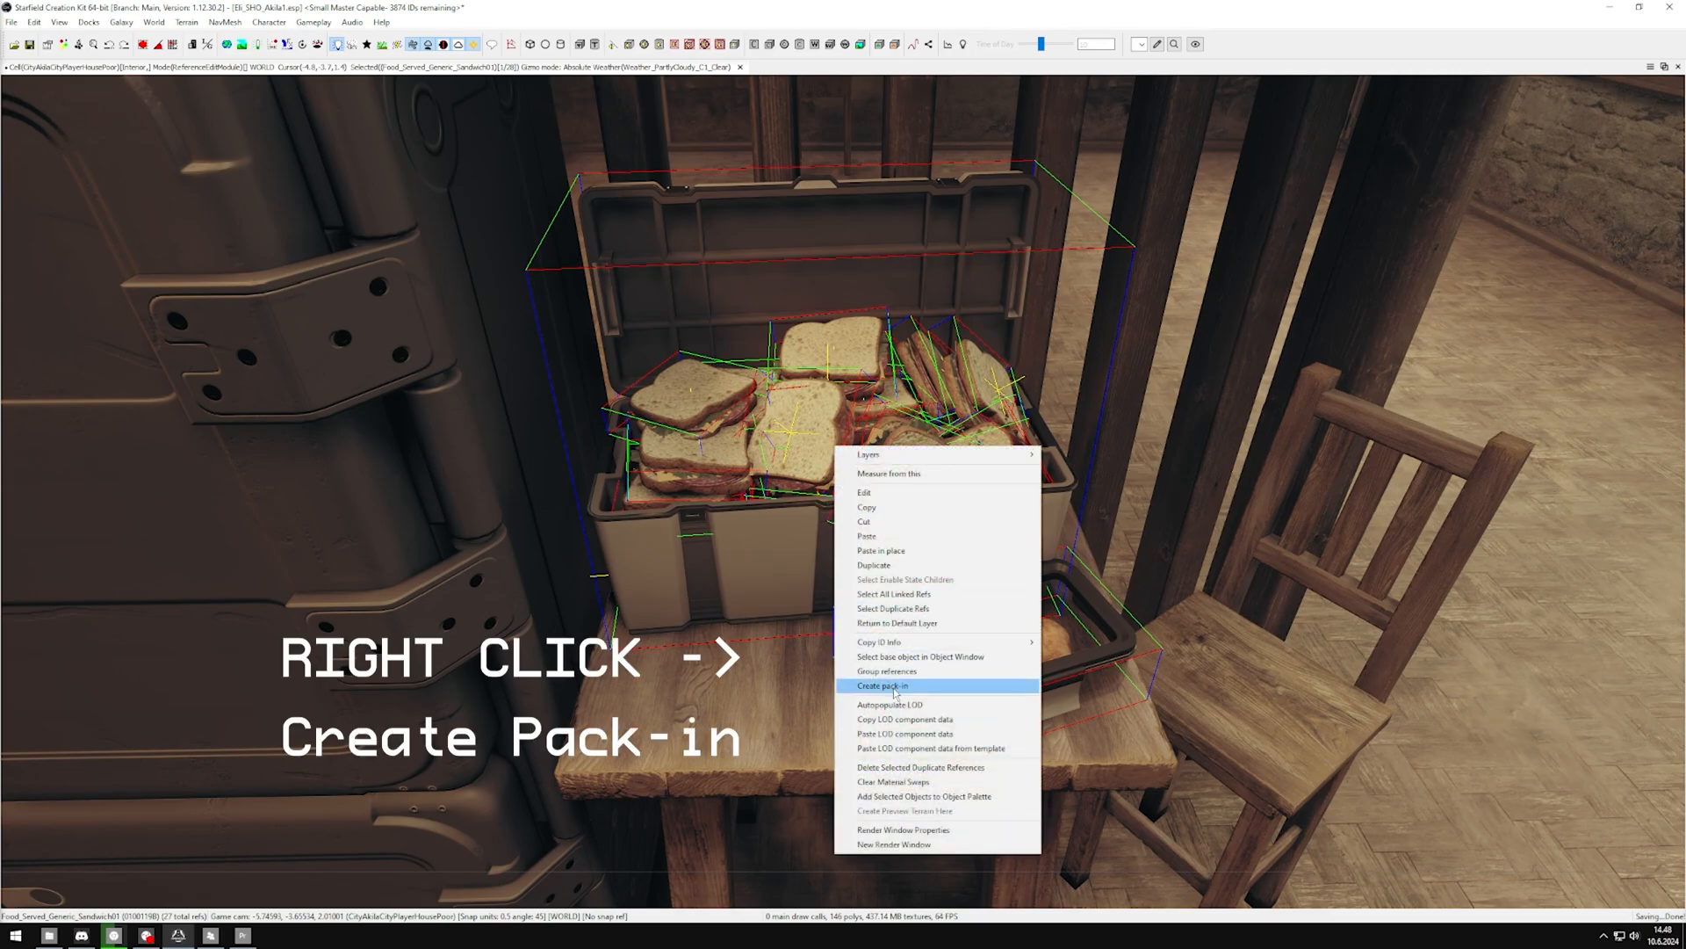
click(882, 685)
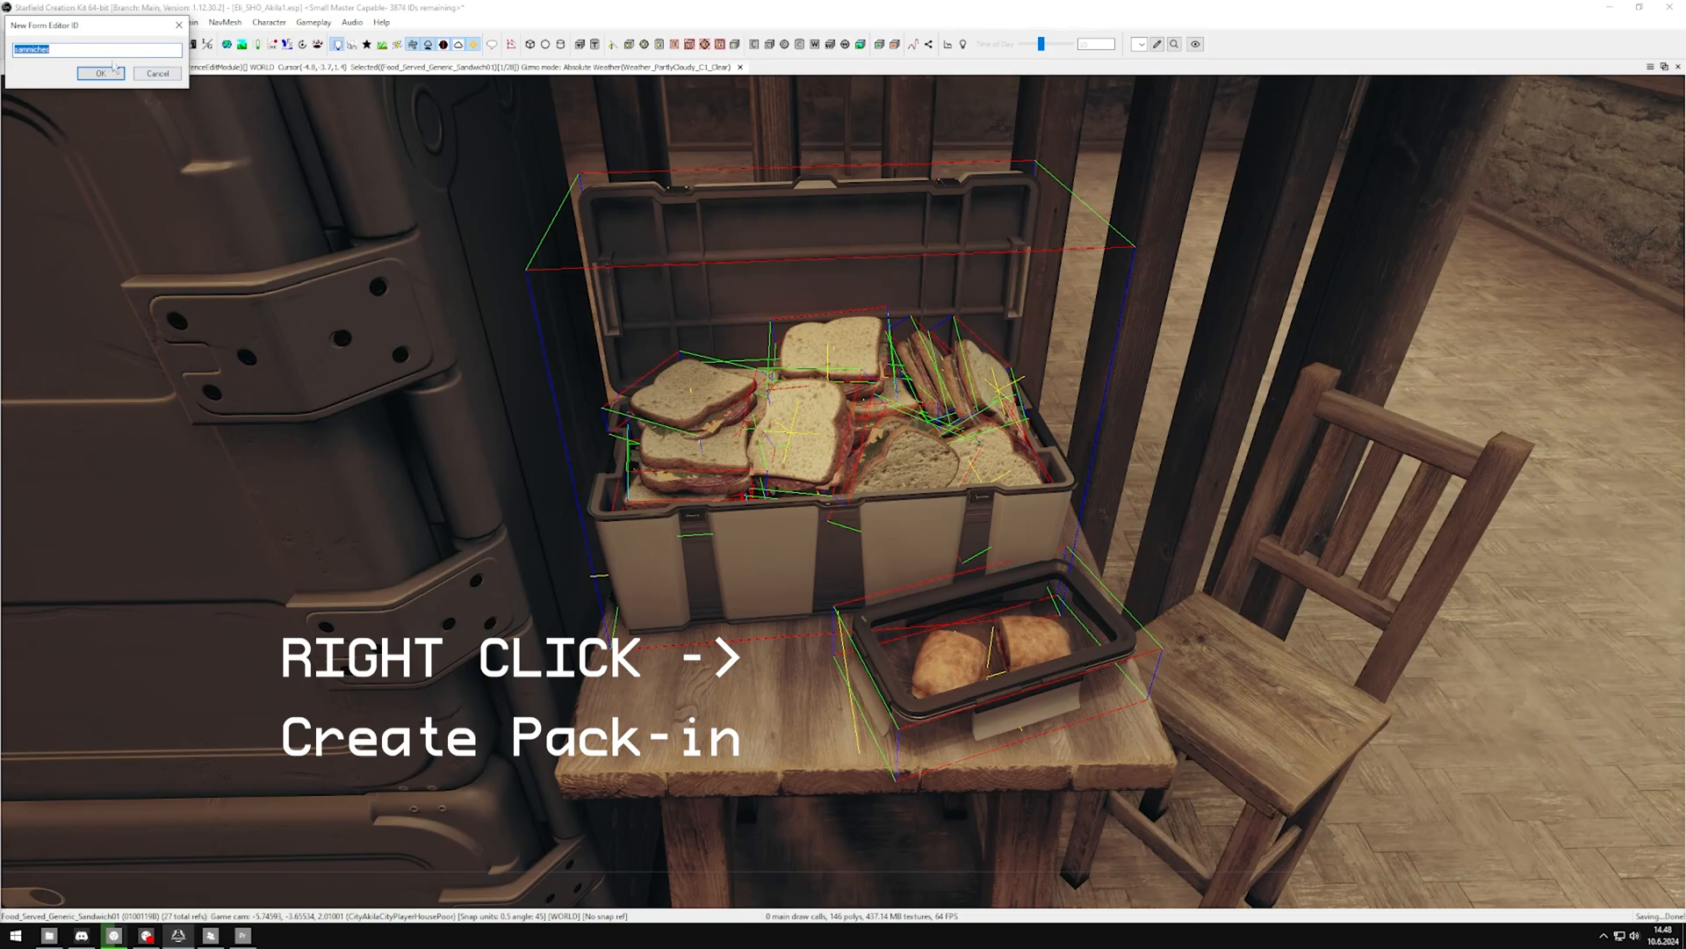
mouse_move(233, 125)
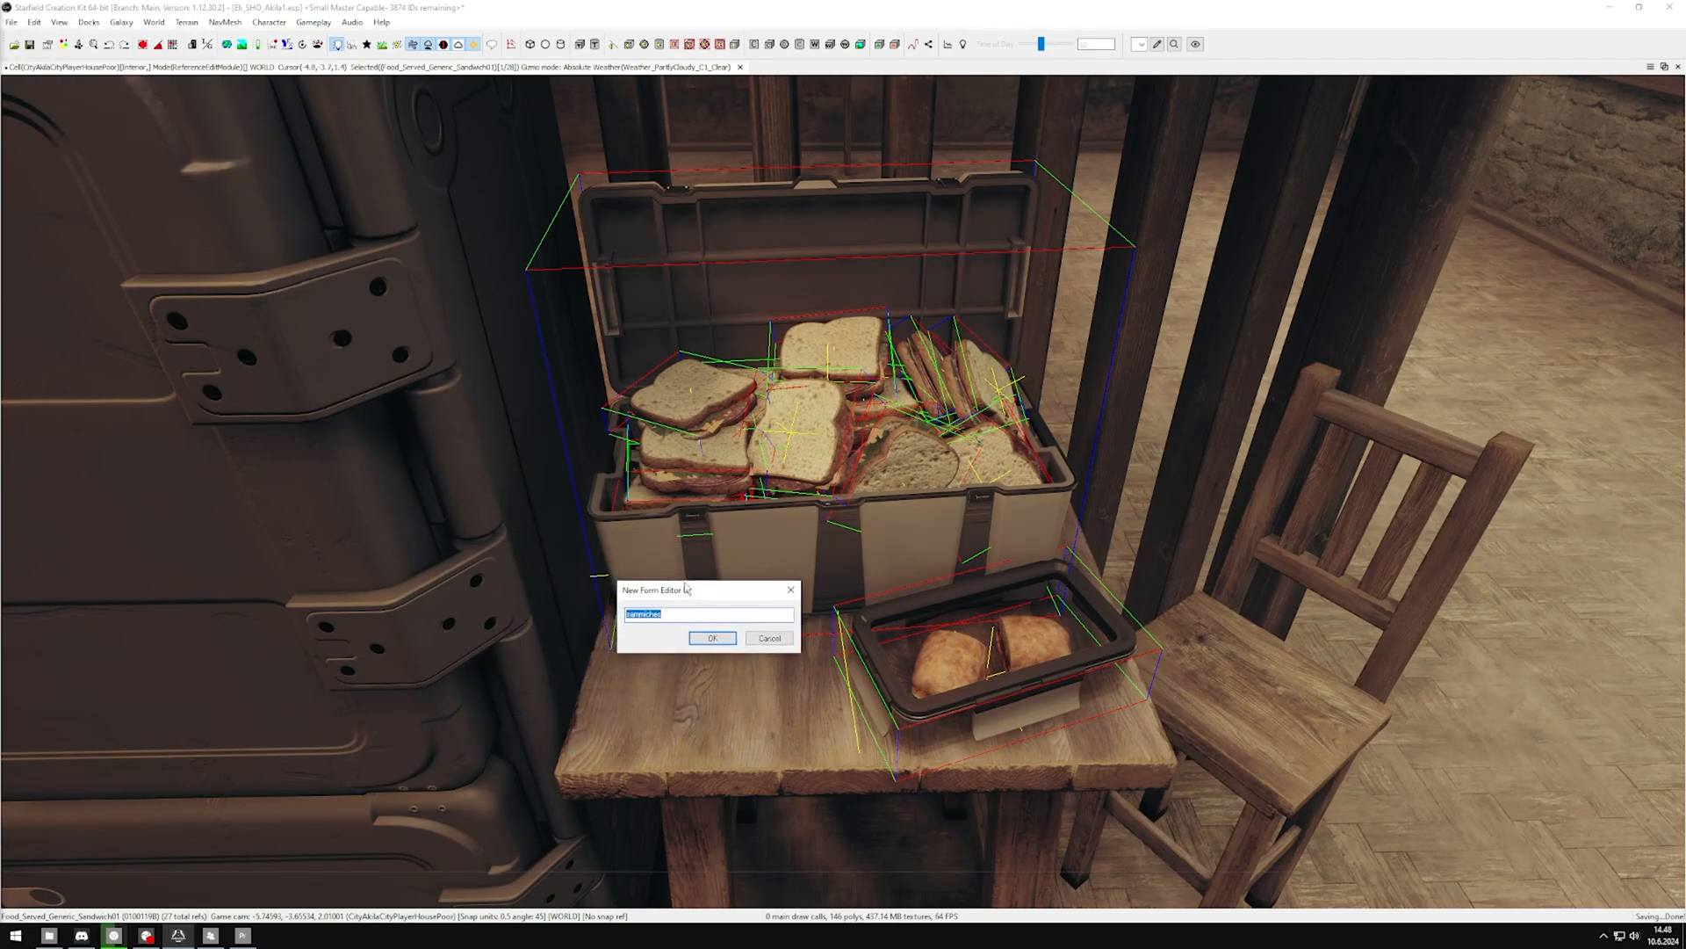
mouse_move(939, 713)
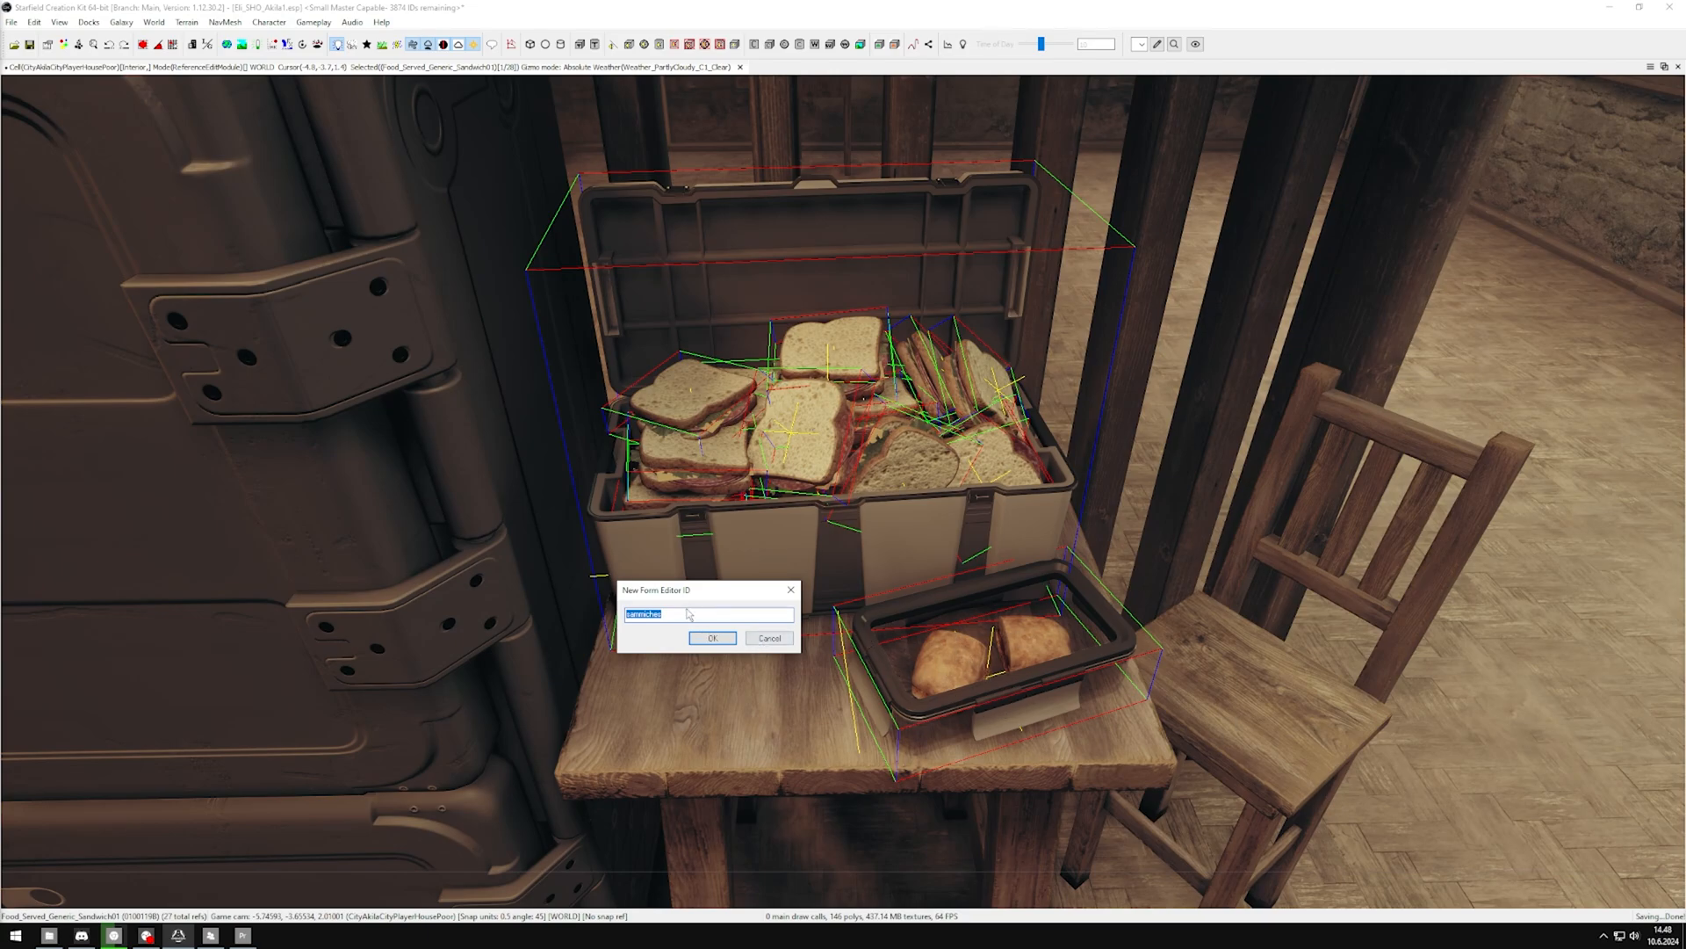
mouse_move(702, 598)
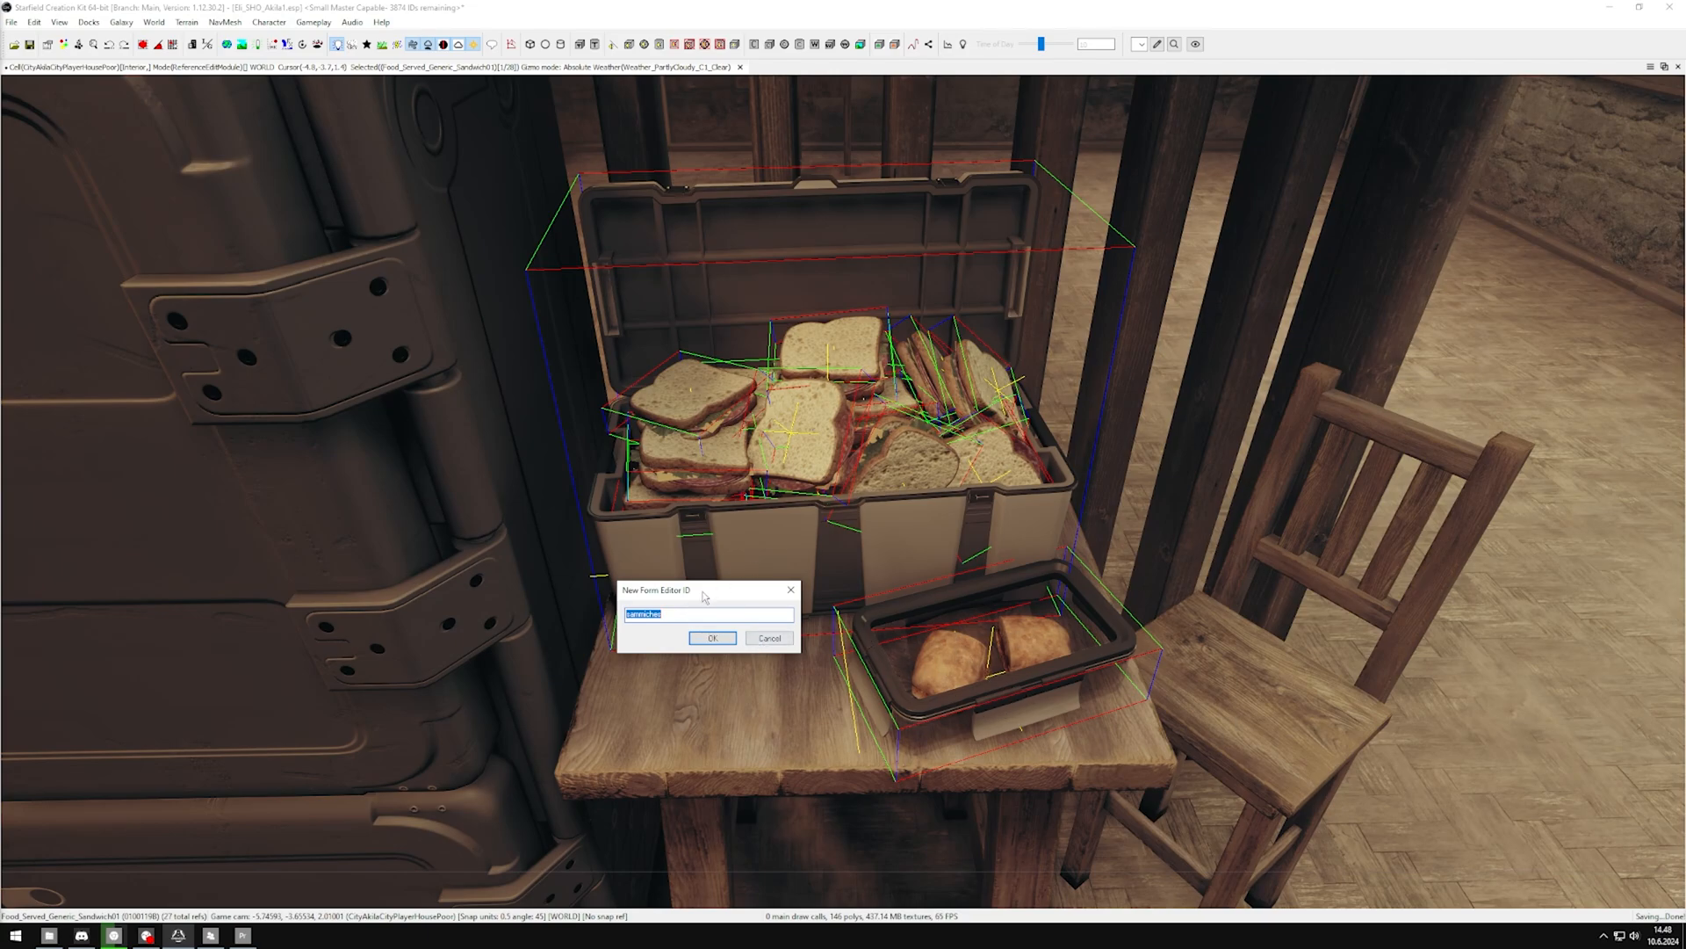
text(Eli_Crate)
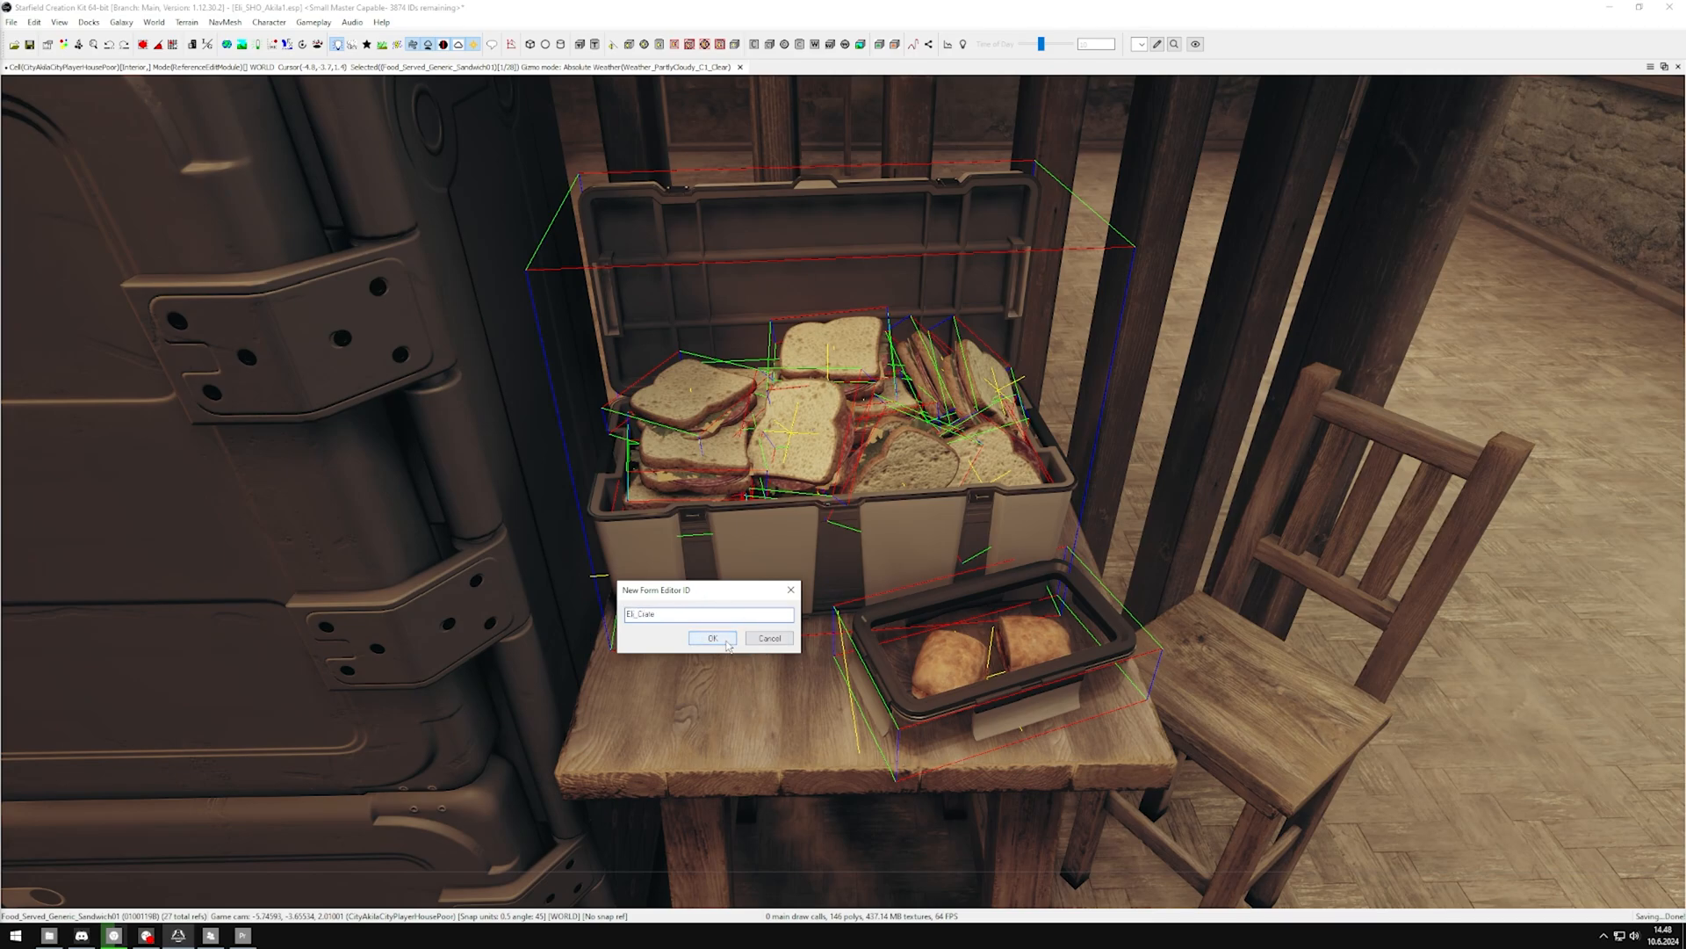
click(711, 638)
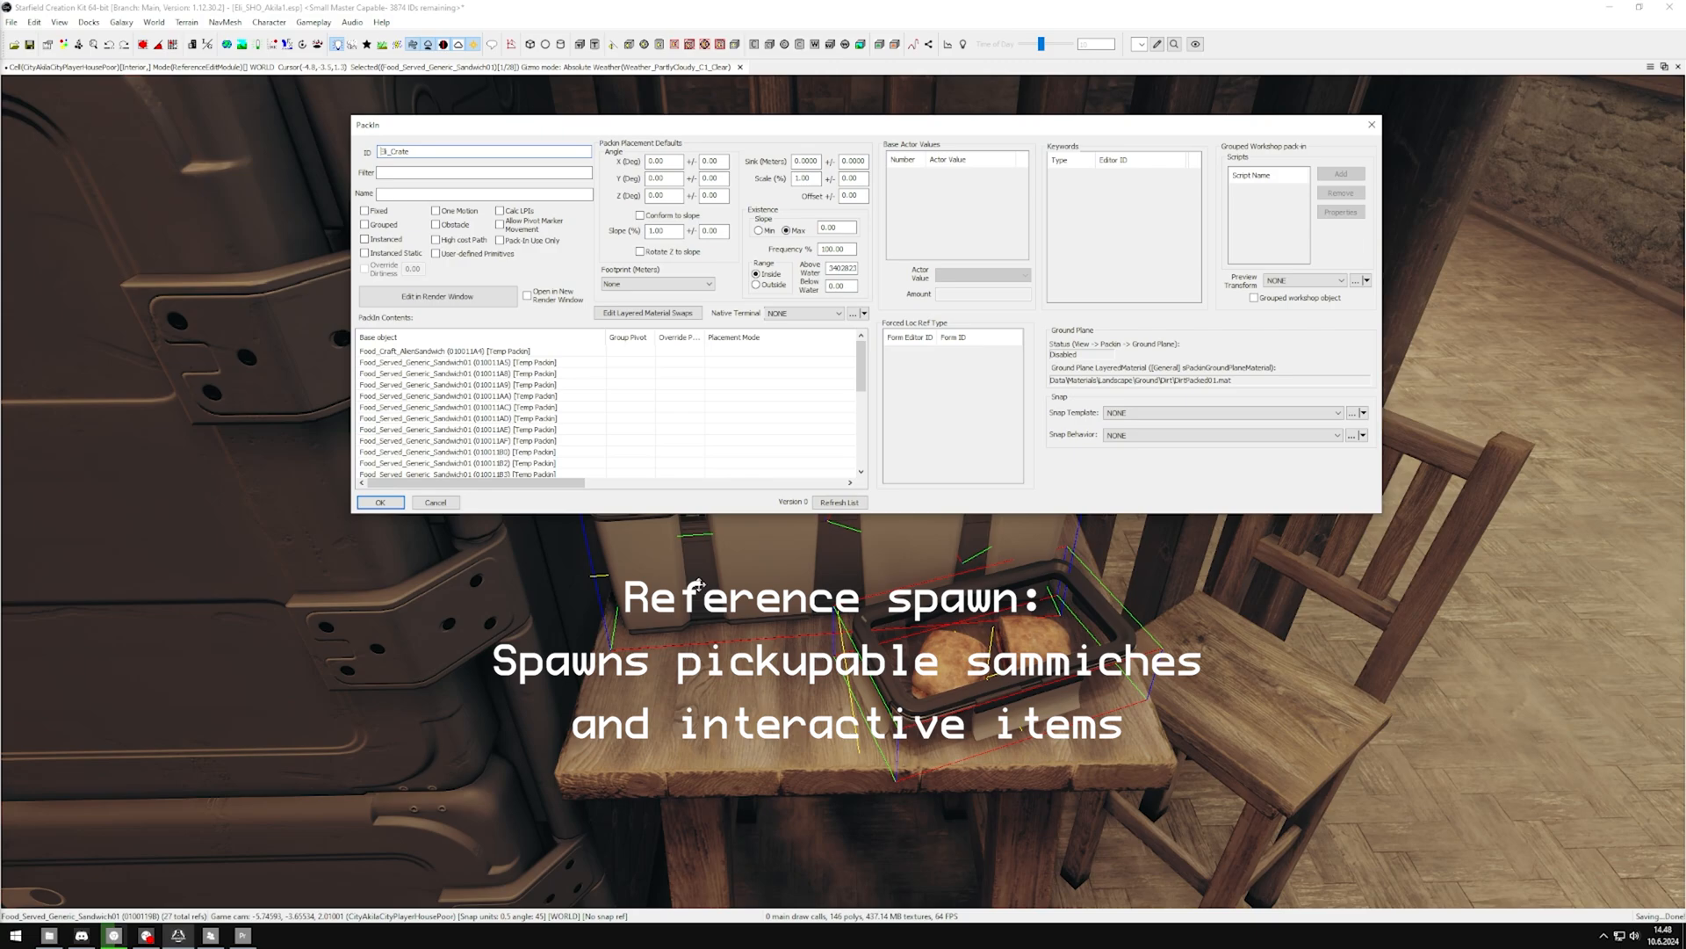
mouse_move(952, 656)
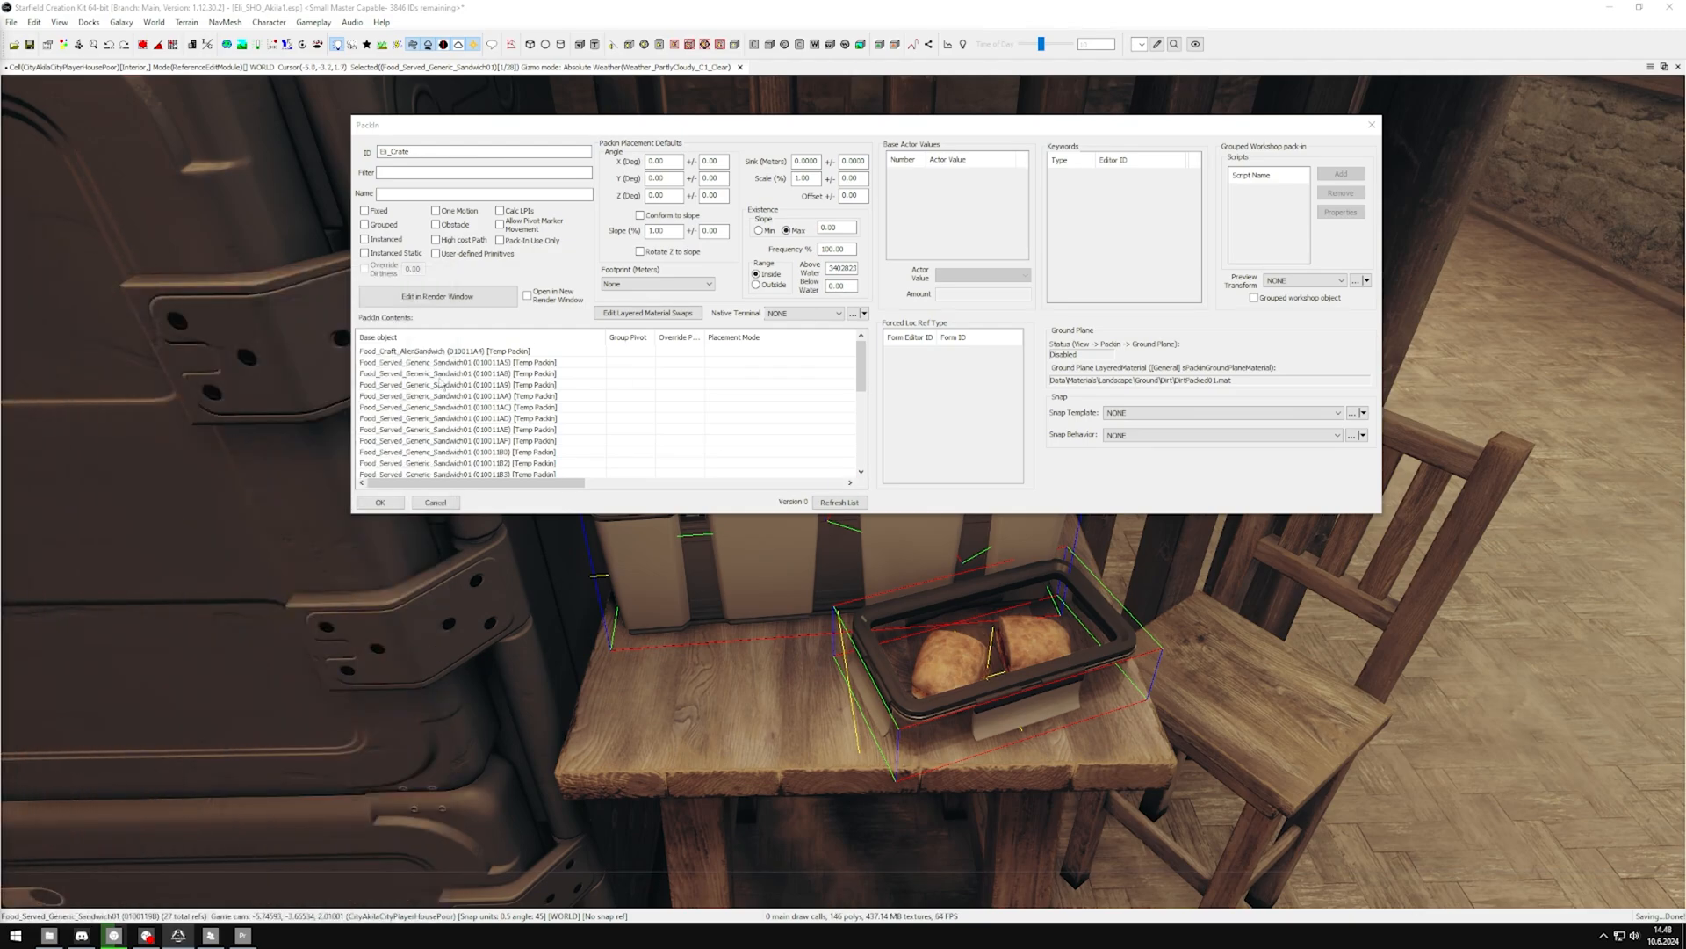
mouse_move(367, 253)
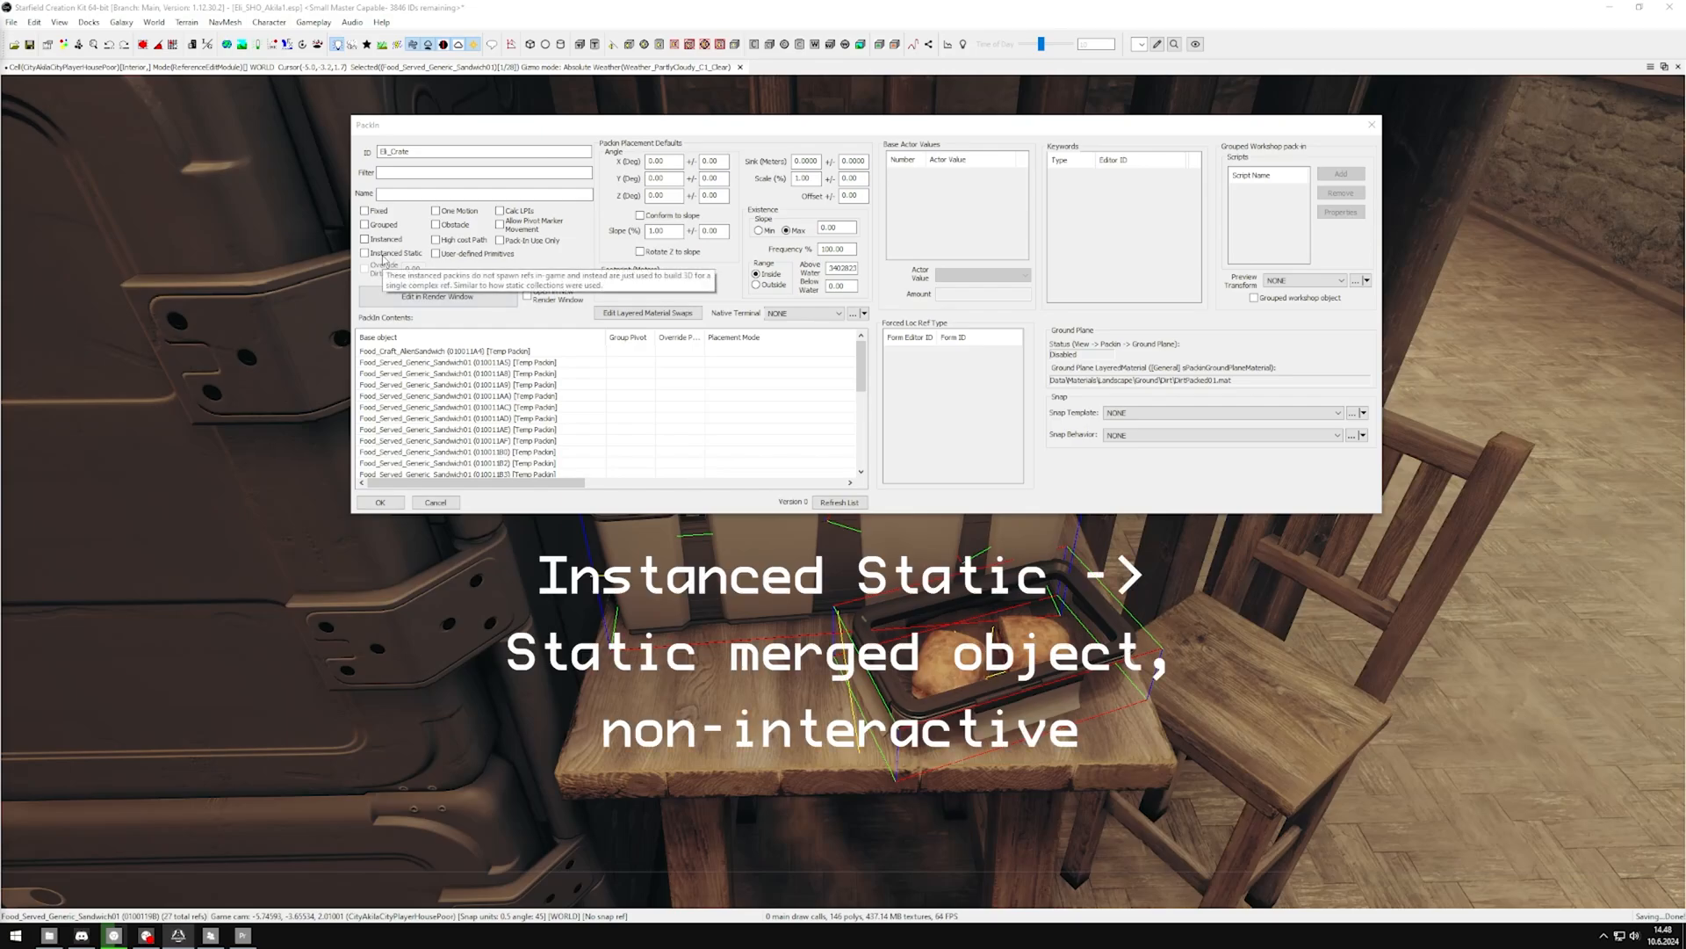
click(364, 253)
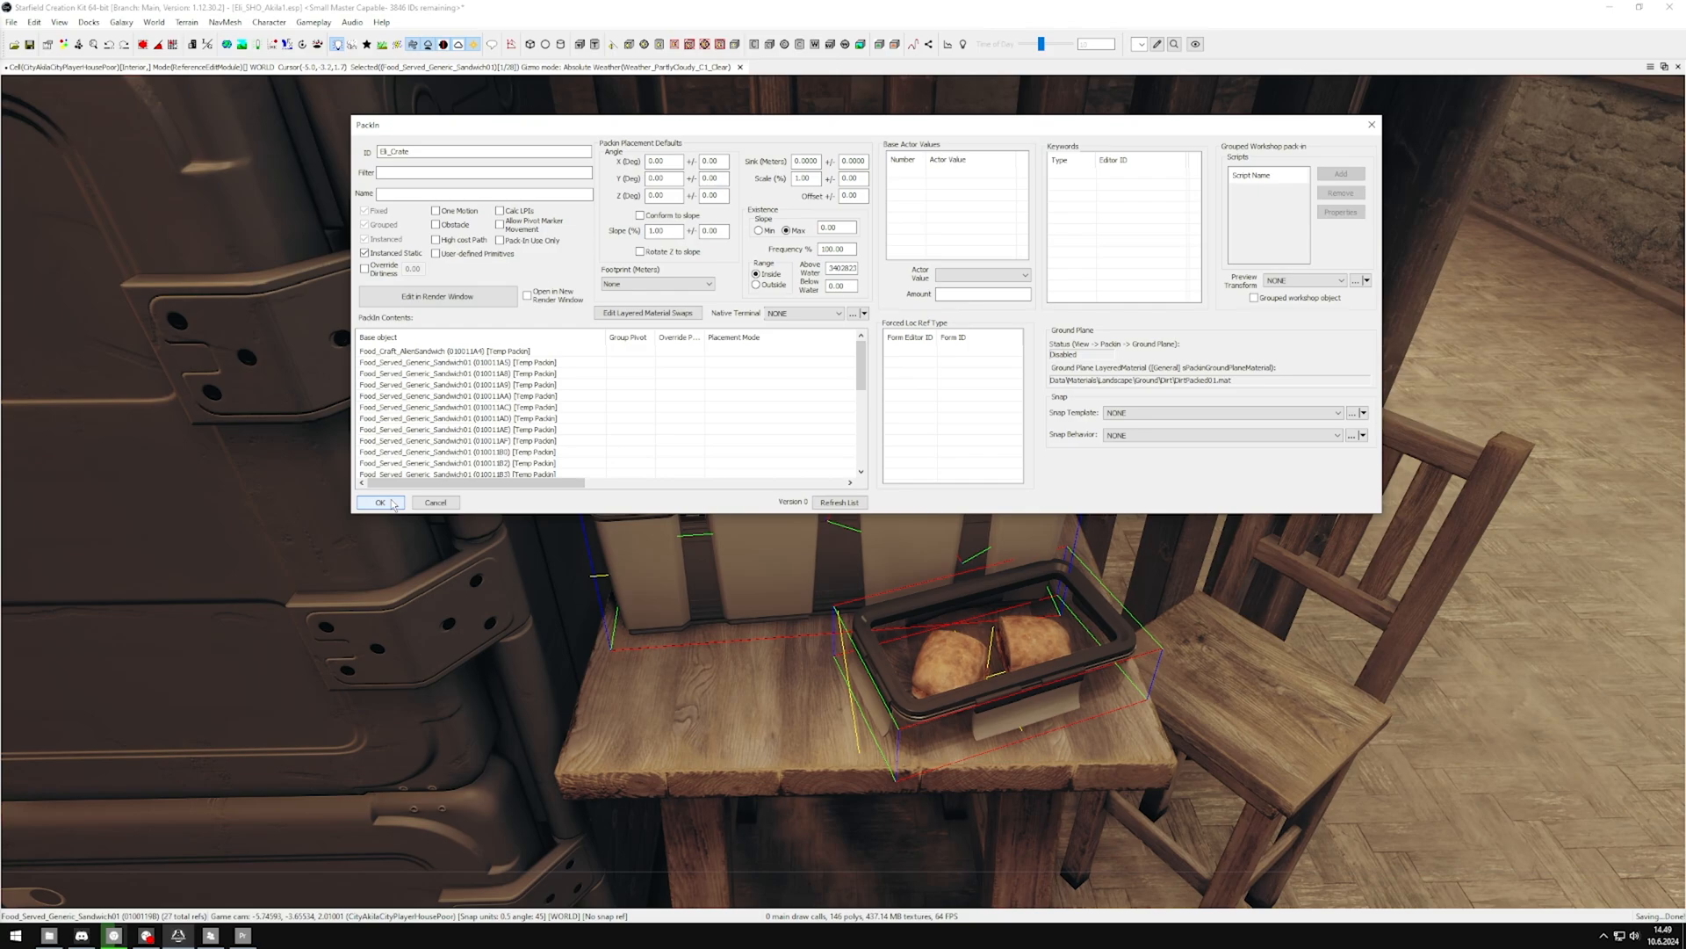
click(379, 503)
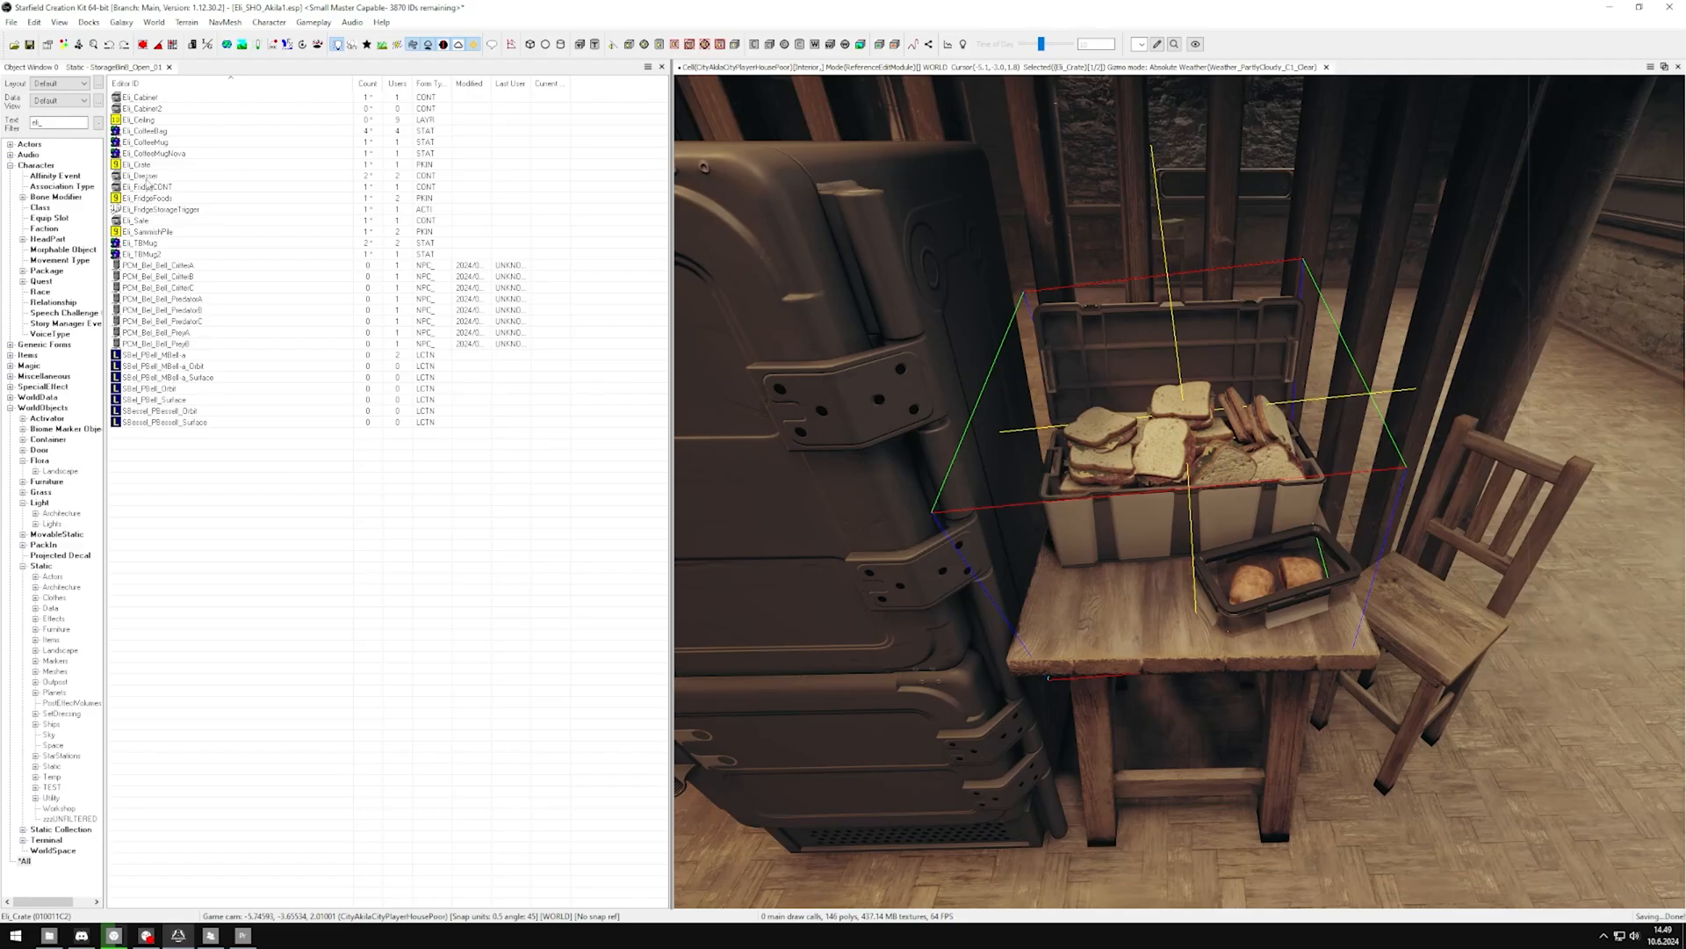
mouse_move(150, 370)
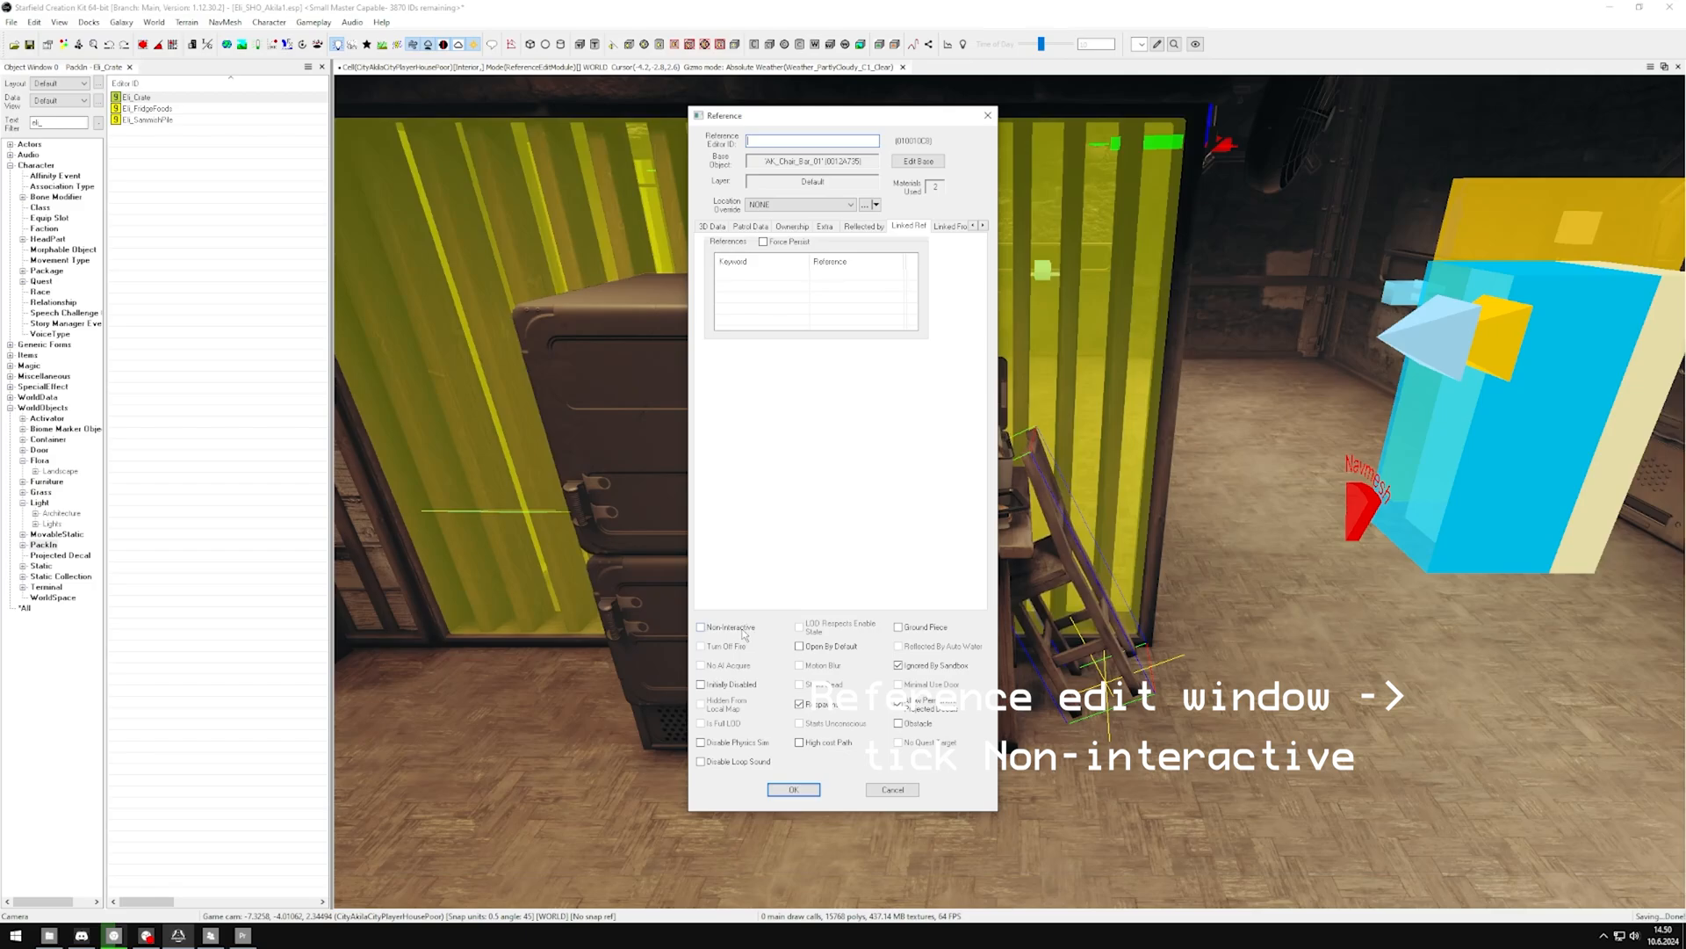
Step: Mark the bar chair reference non-interactive, then reopen its properties to verify
click(701, 627)
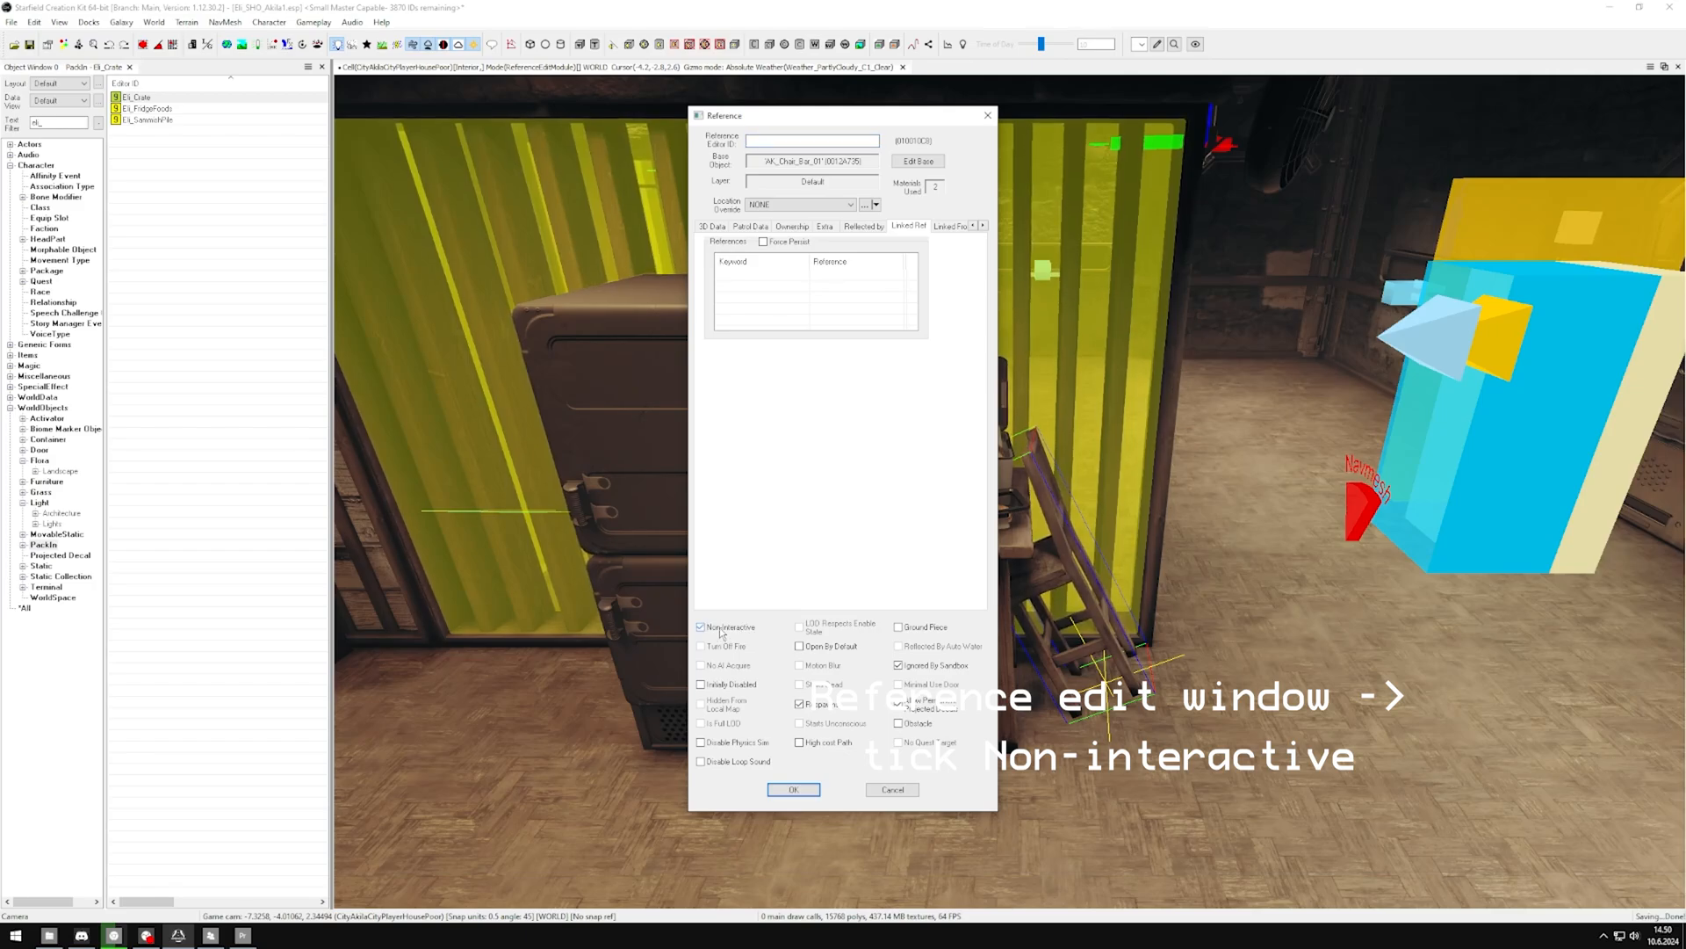
click(794, 789)
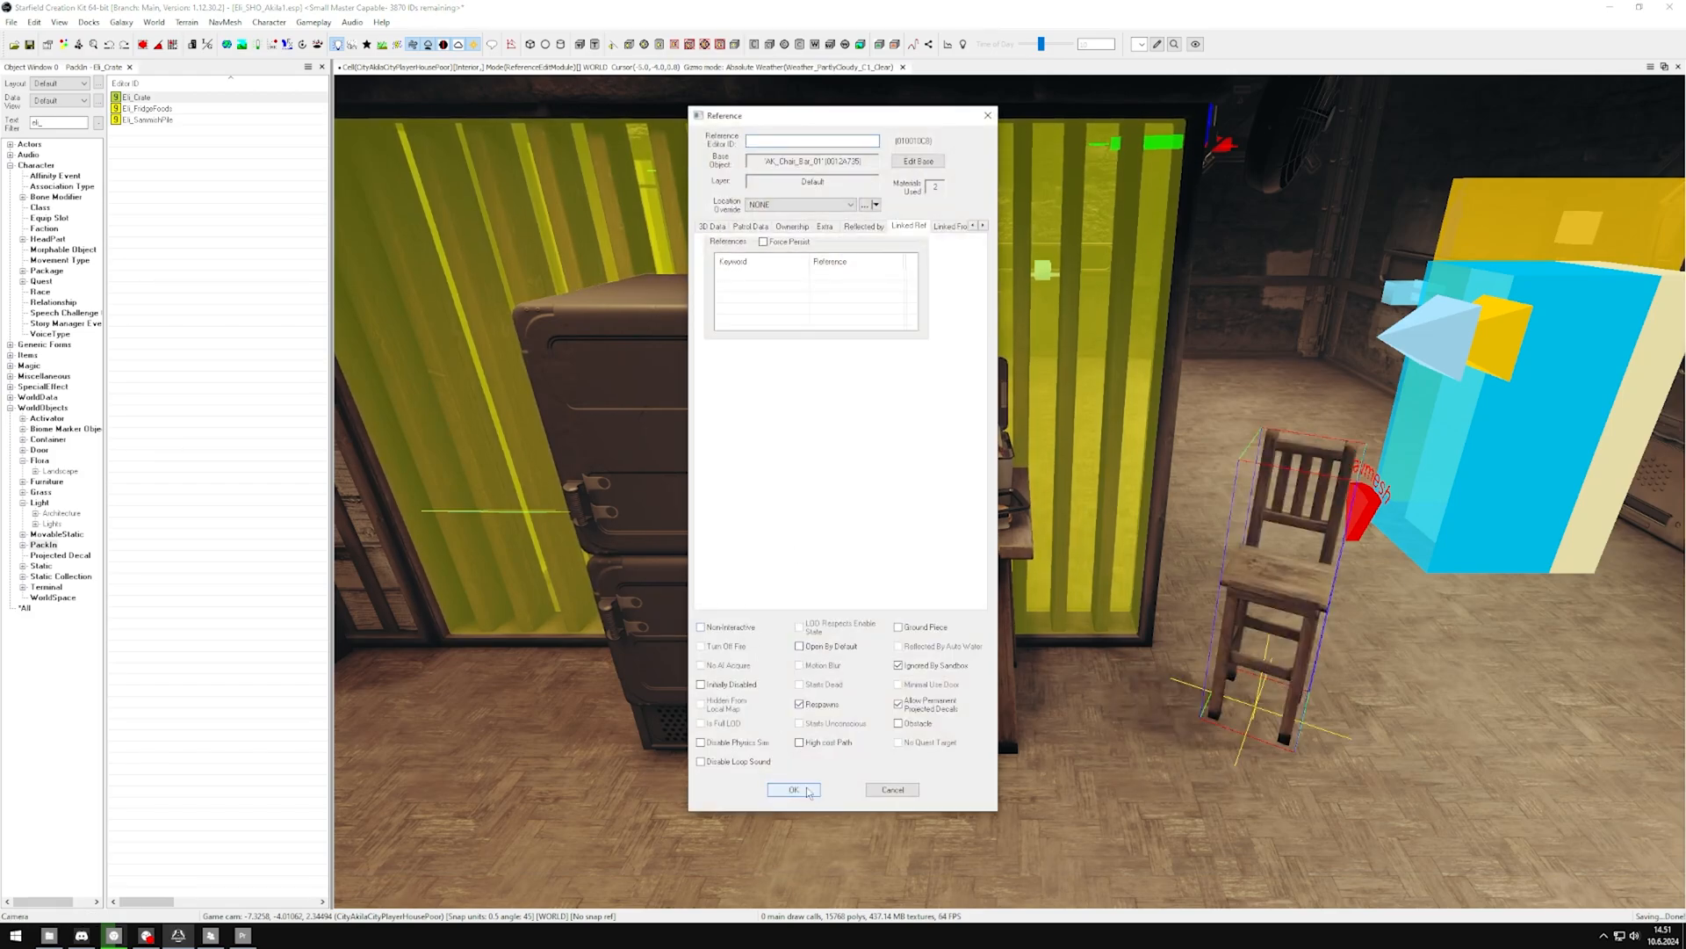
click(794, 790)
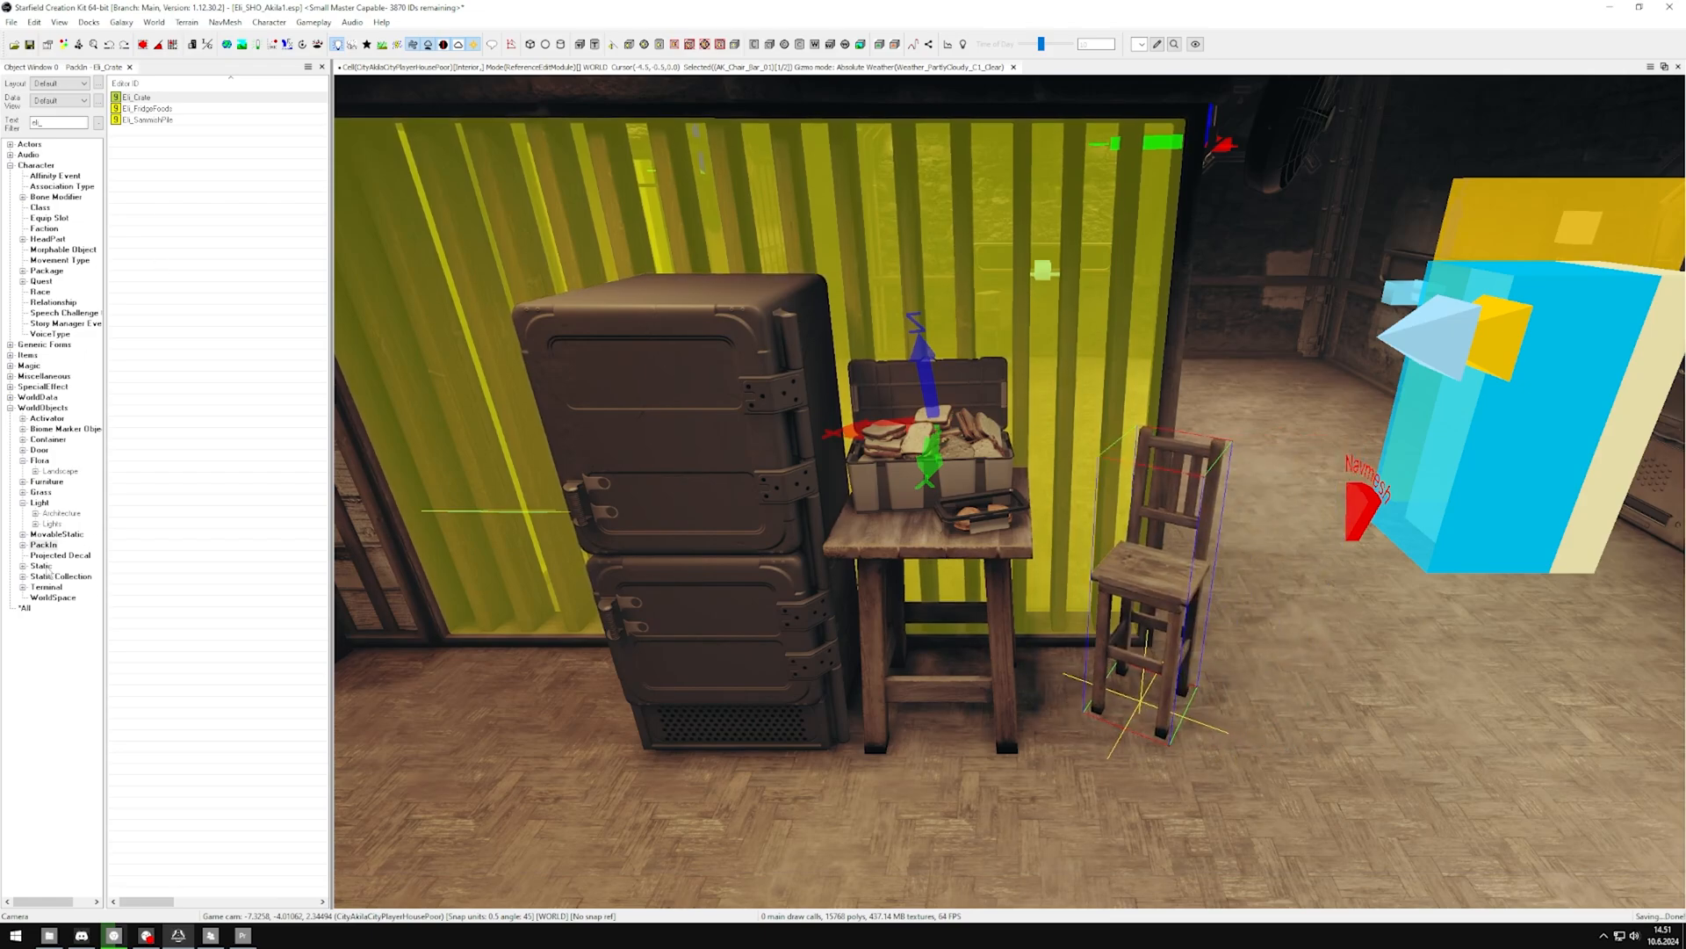
click(42, 566)
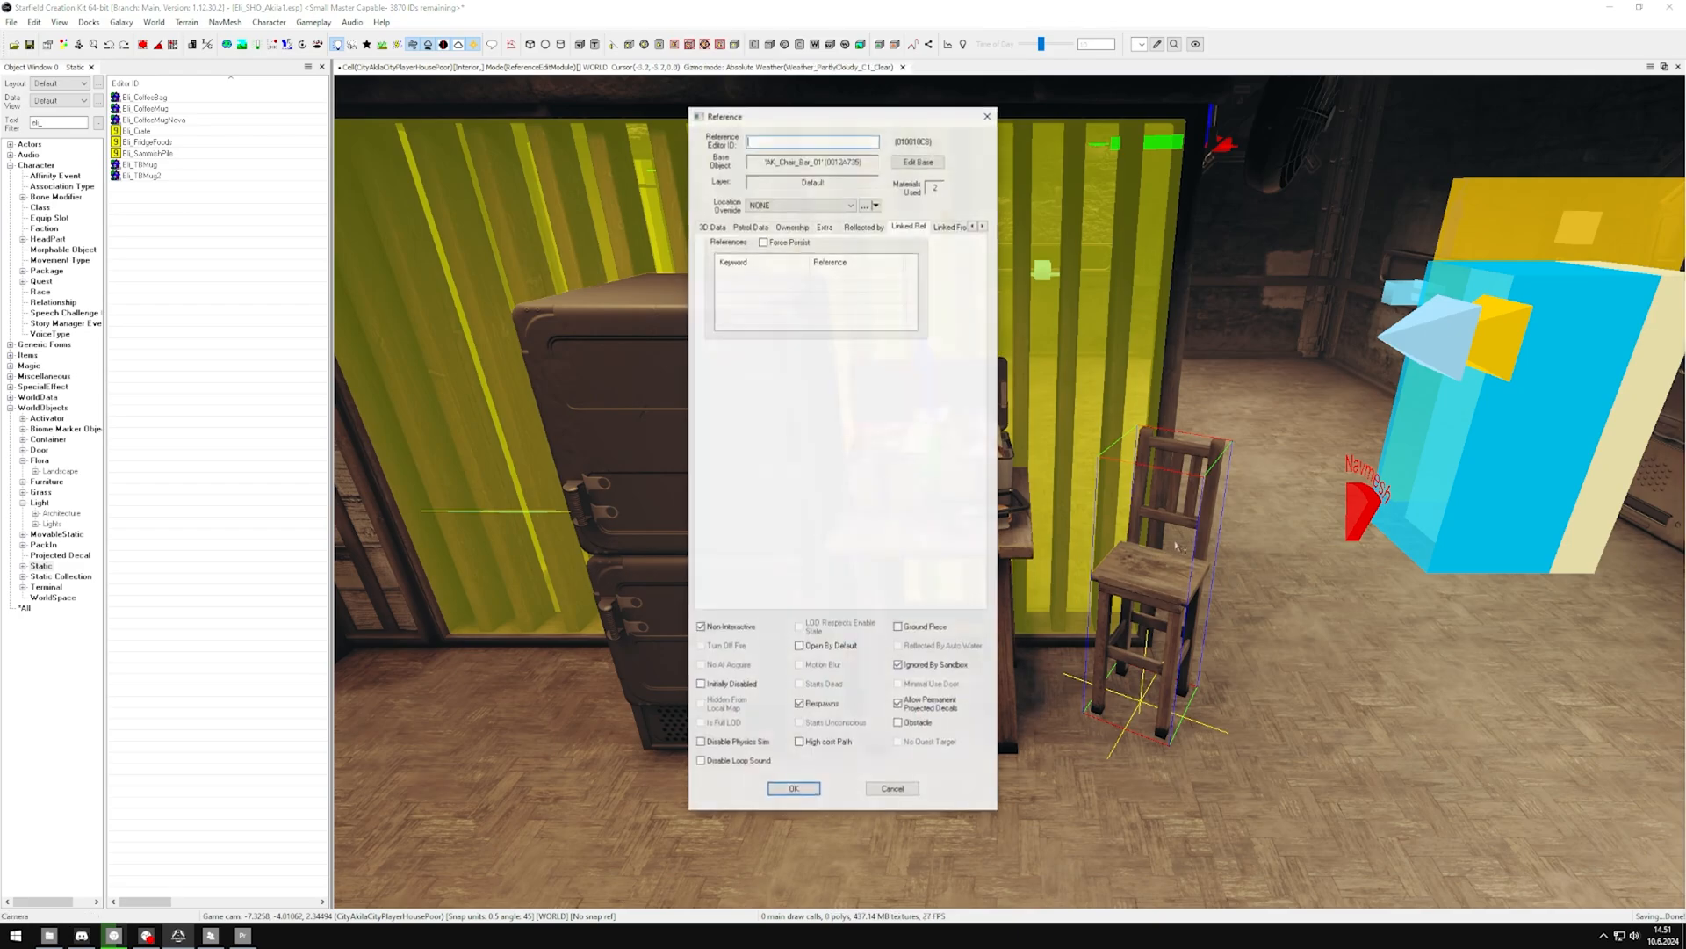
click(792, 788)
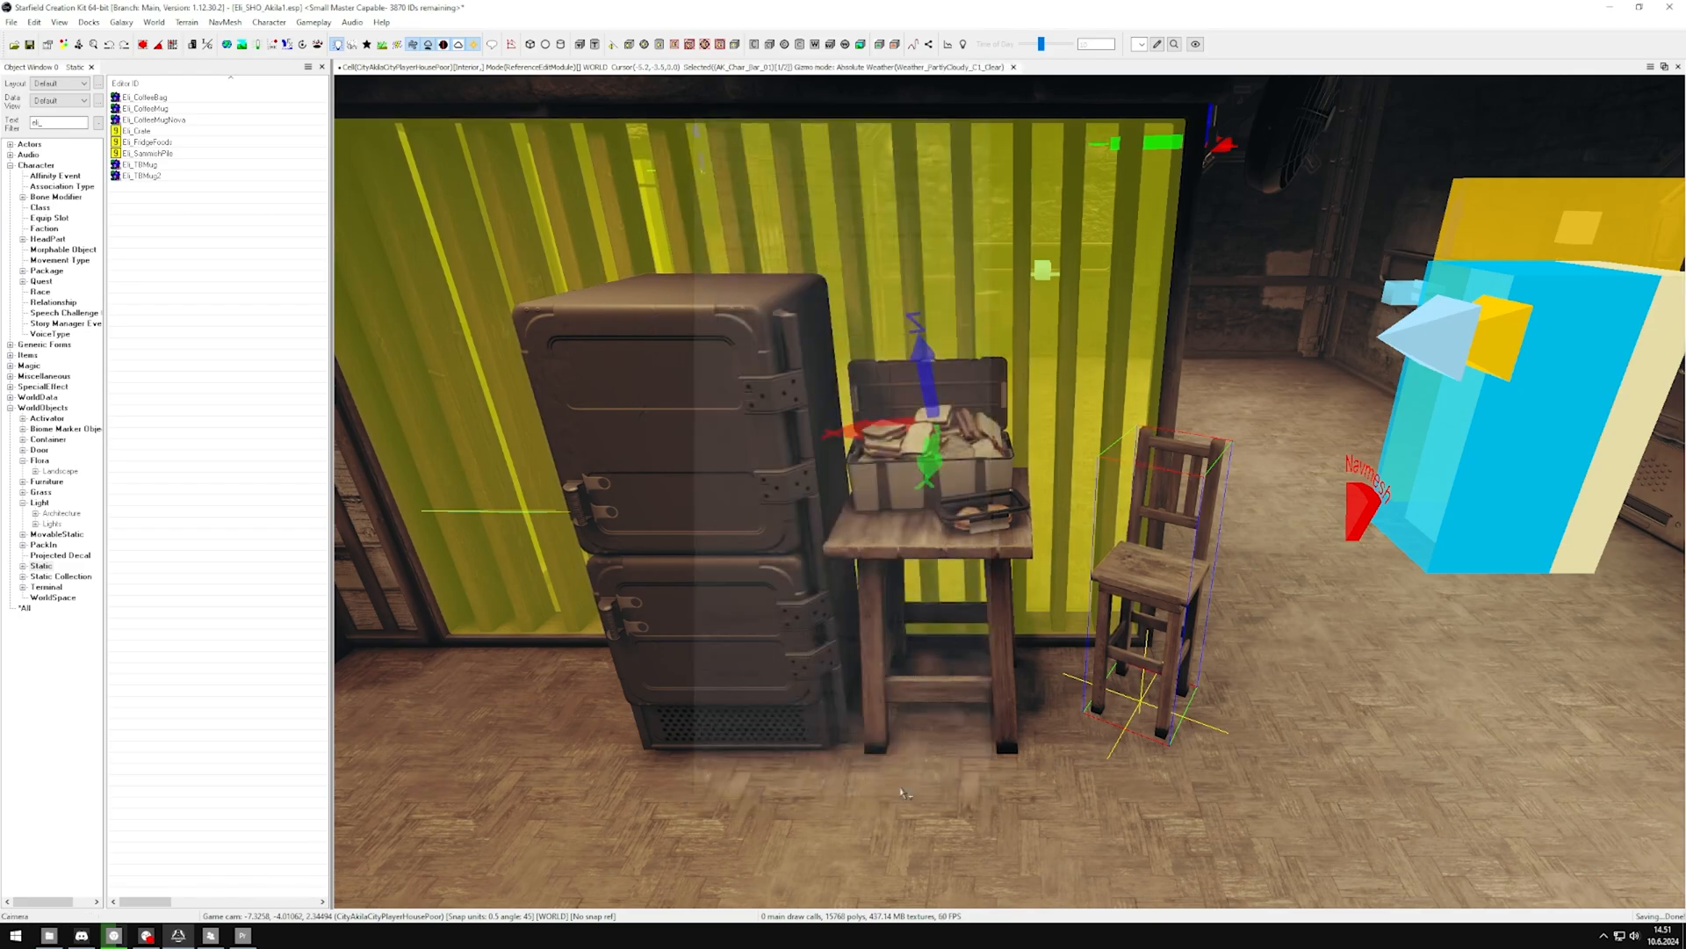
click(930, 430)
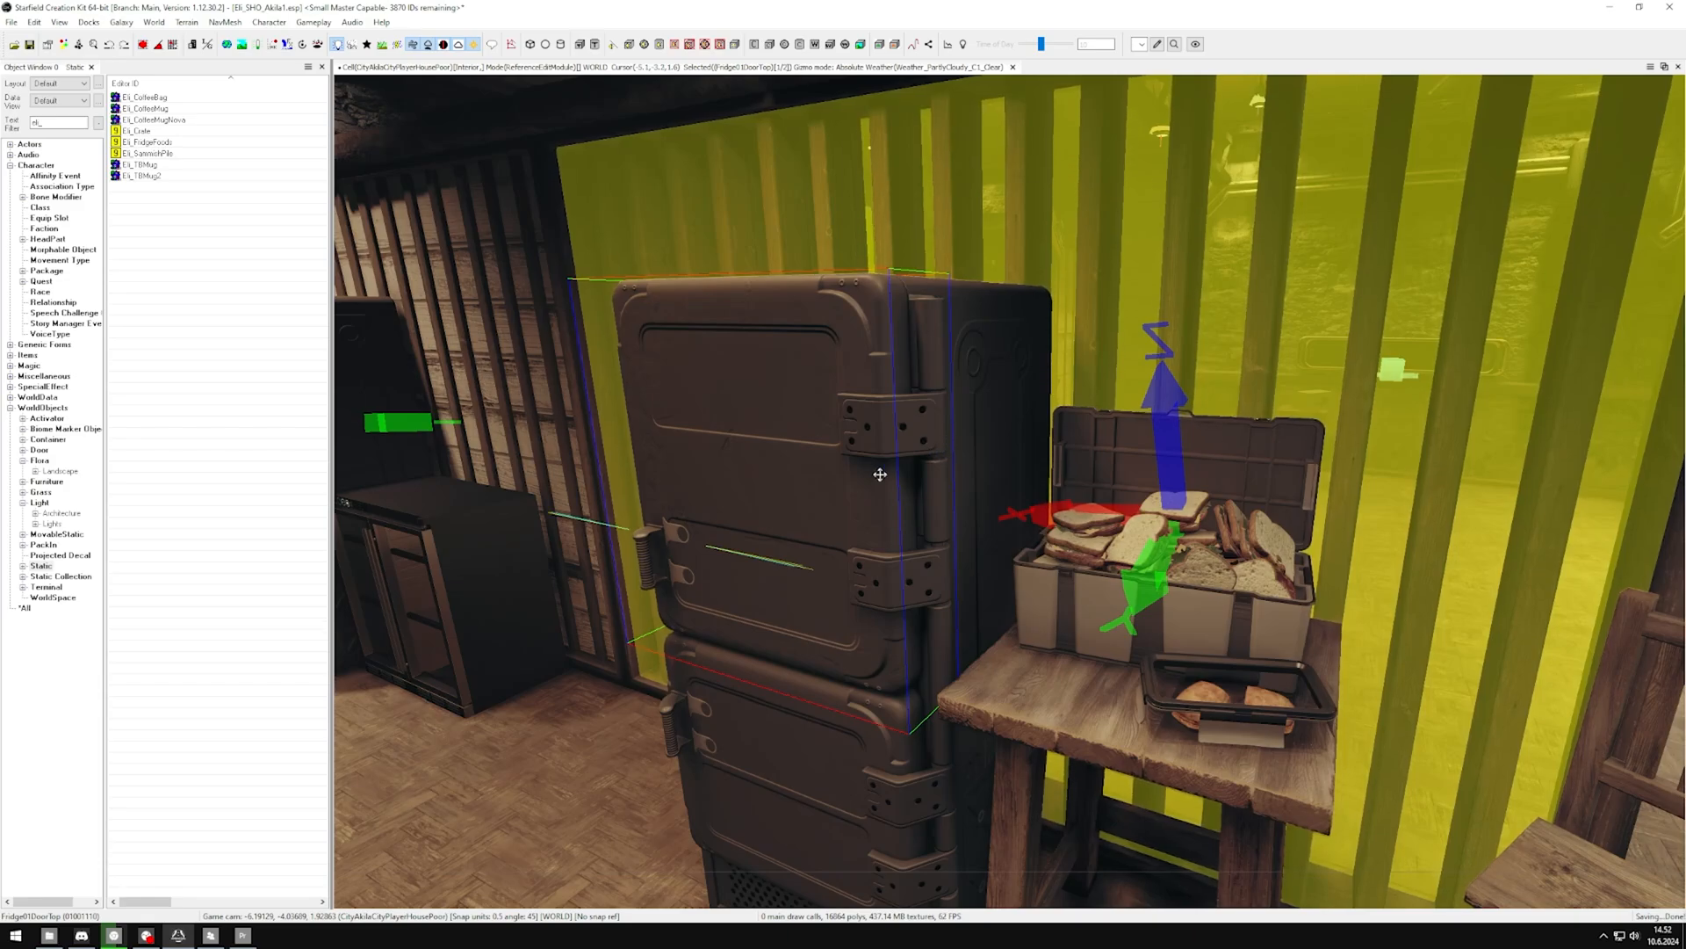
mouse_move(934, 402)
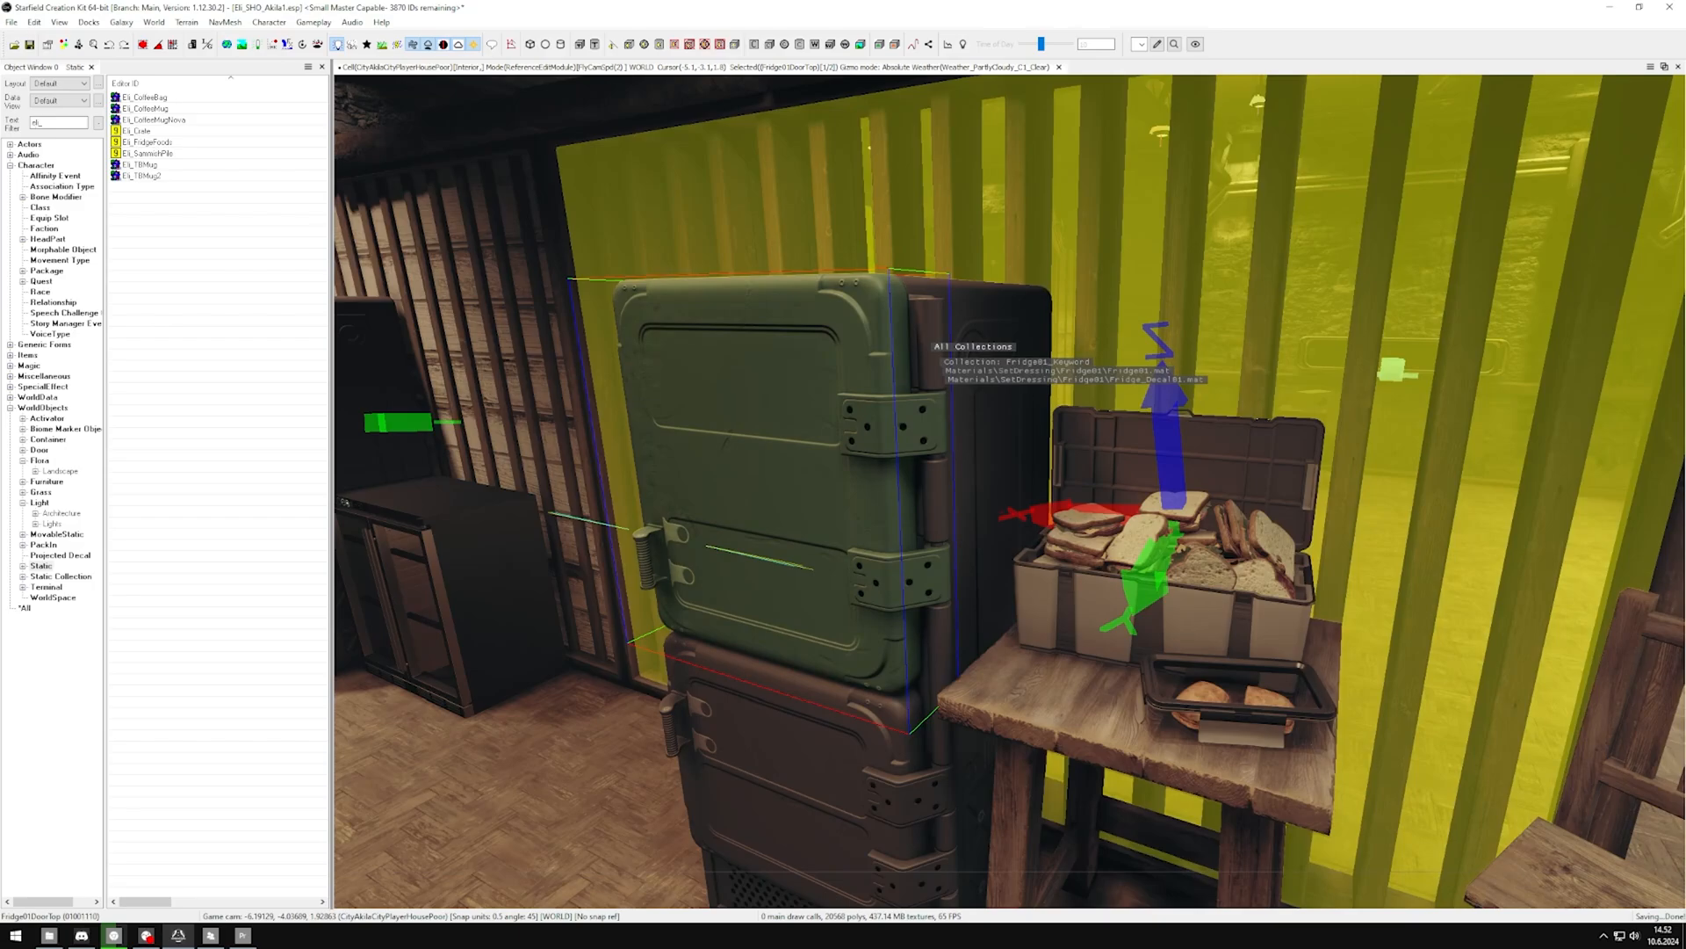
mouse_move(872, 614)
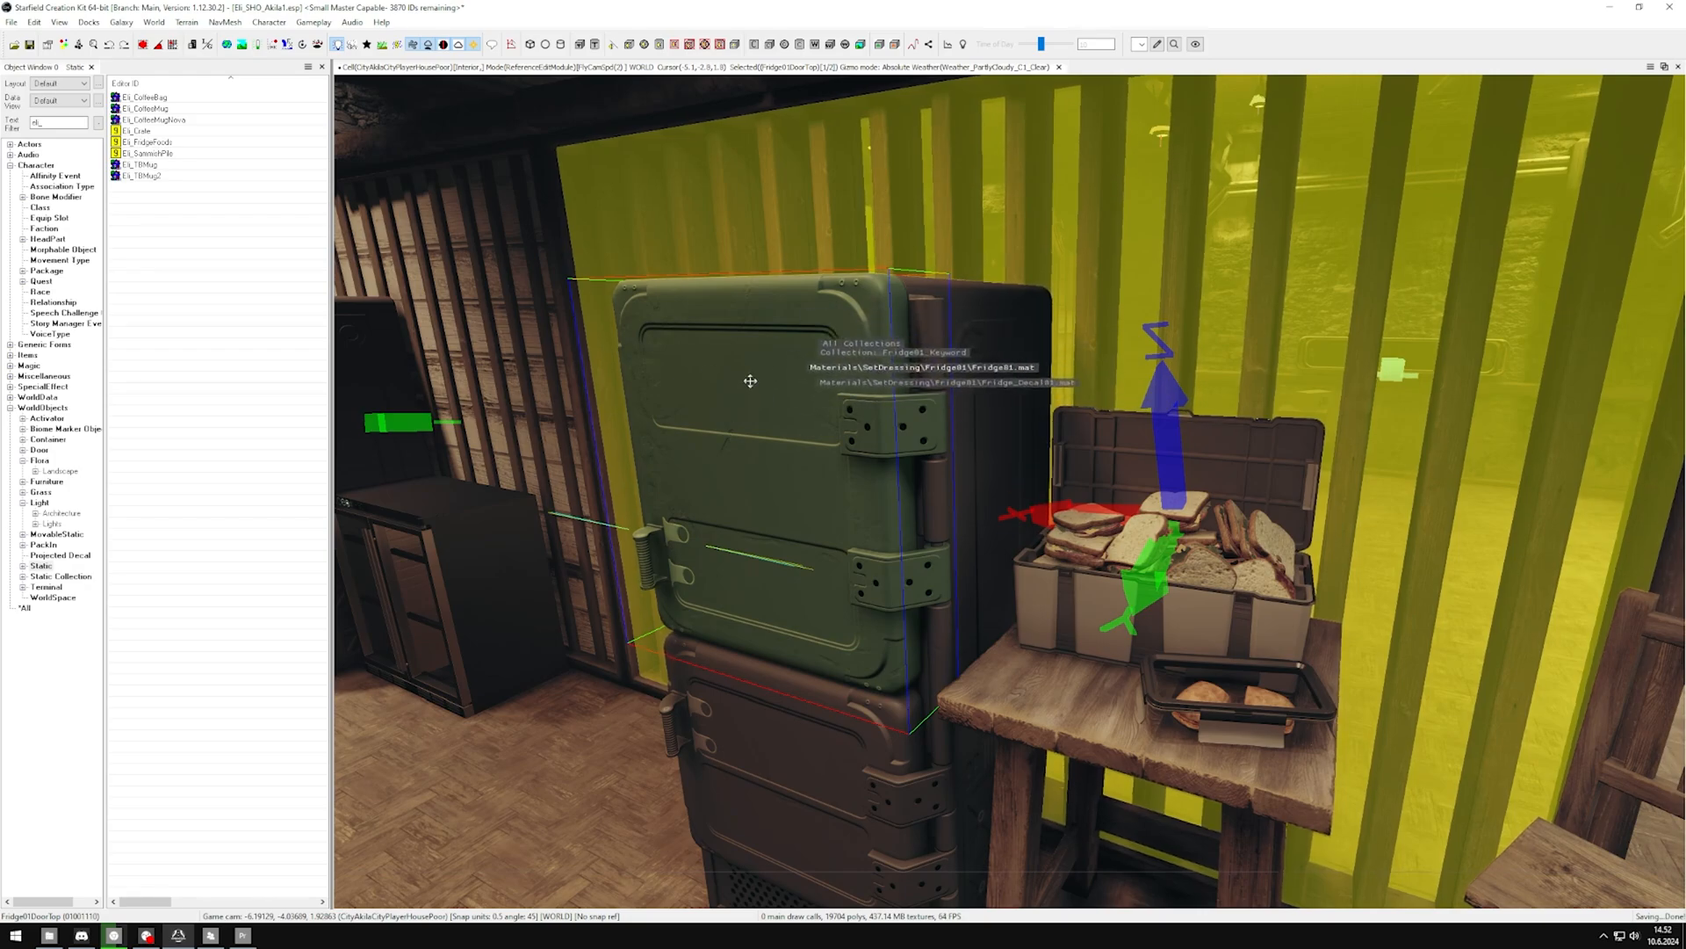
Step: Cycle the fridge top door's material swaps to the pale beige material
scroll(down, 3)
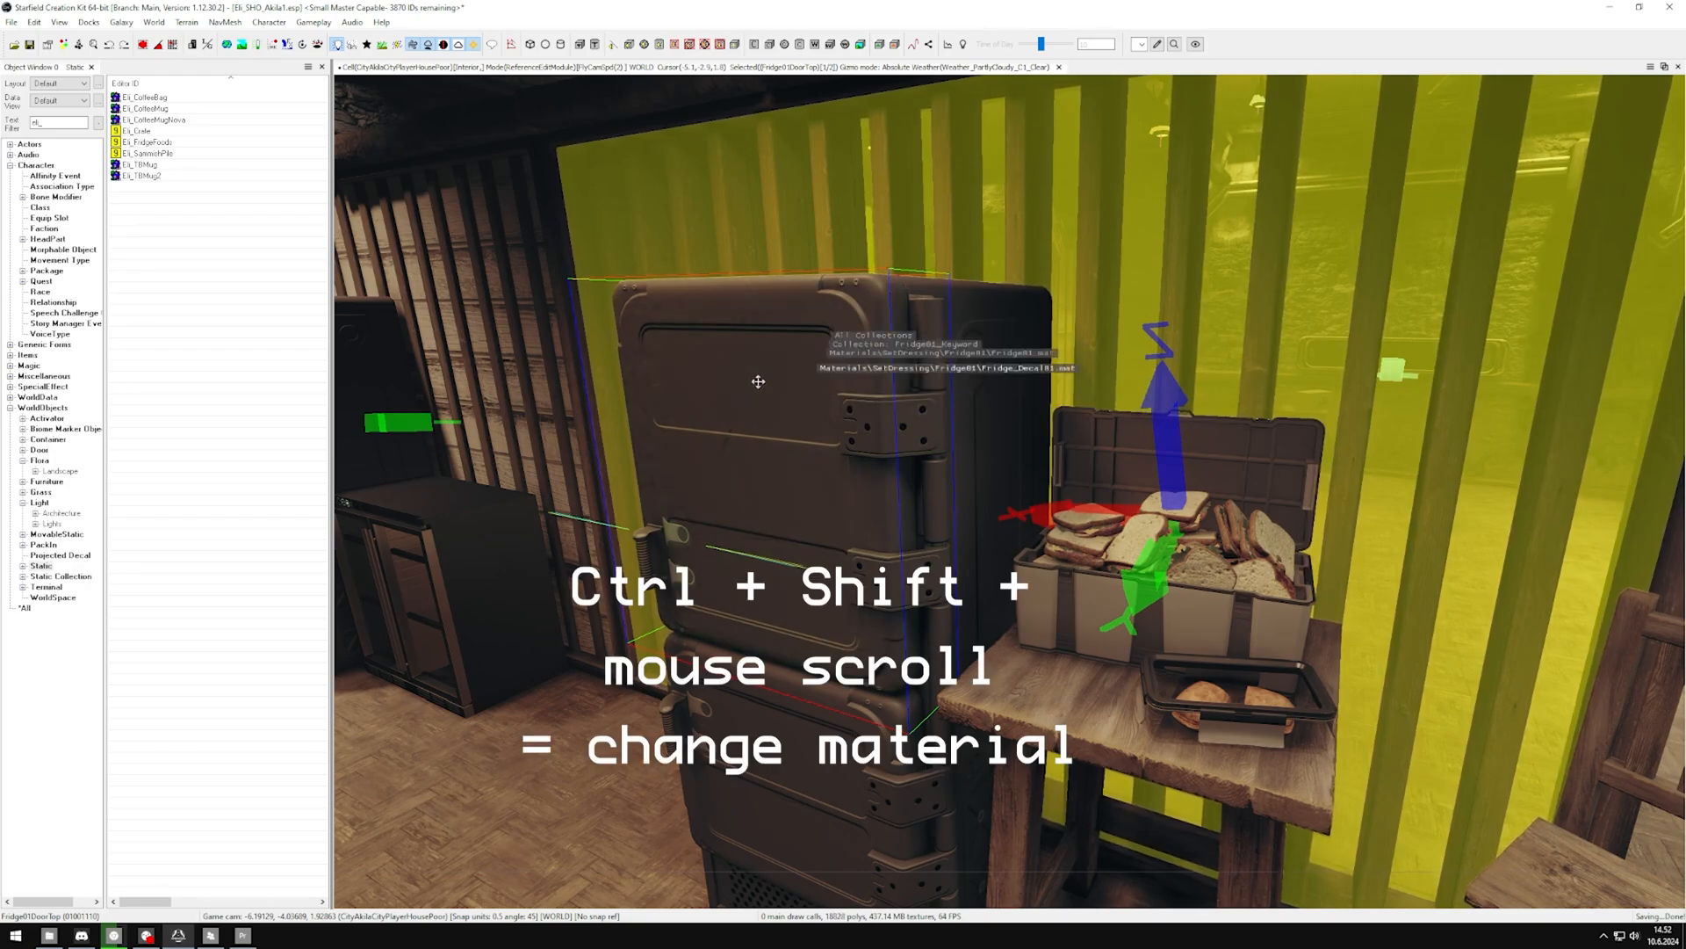
scroll(up, 3)
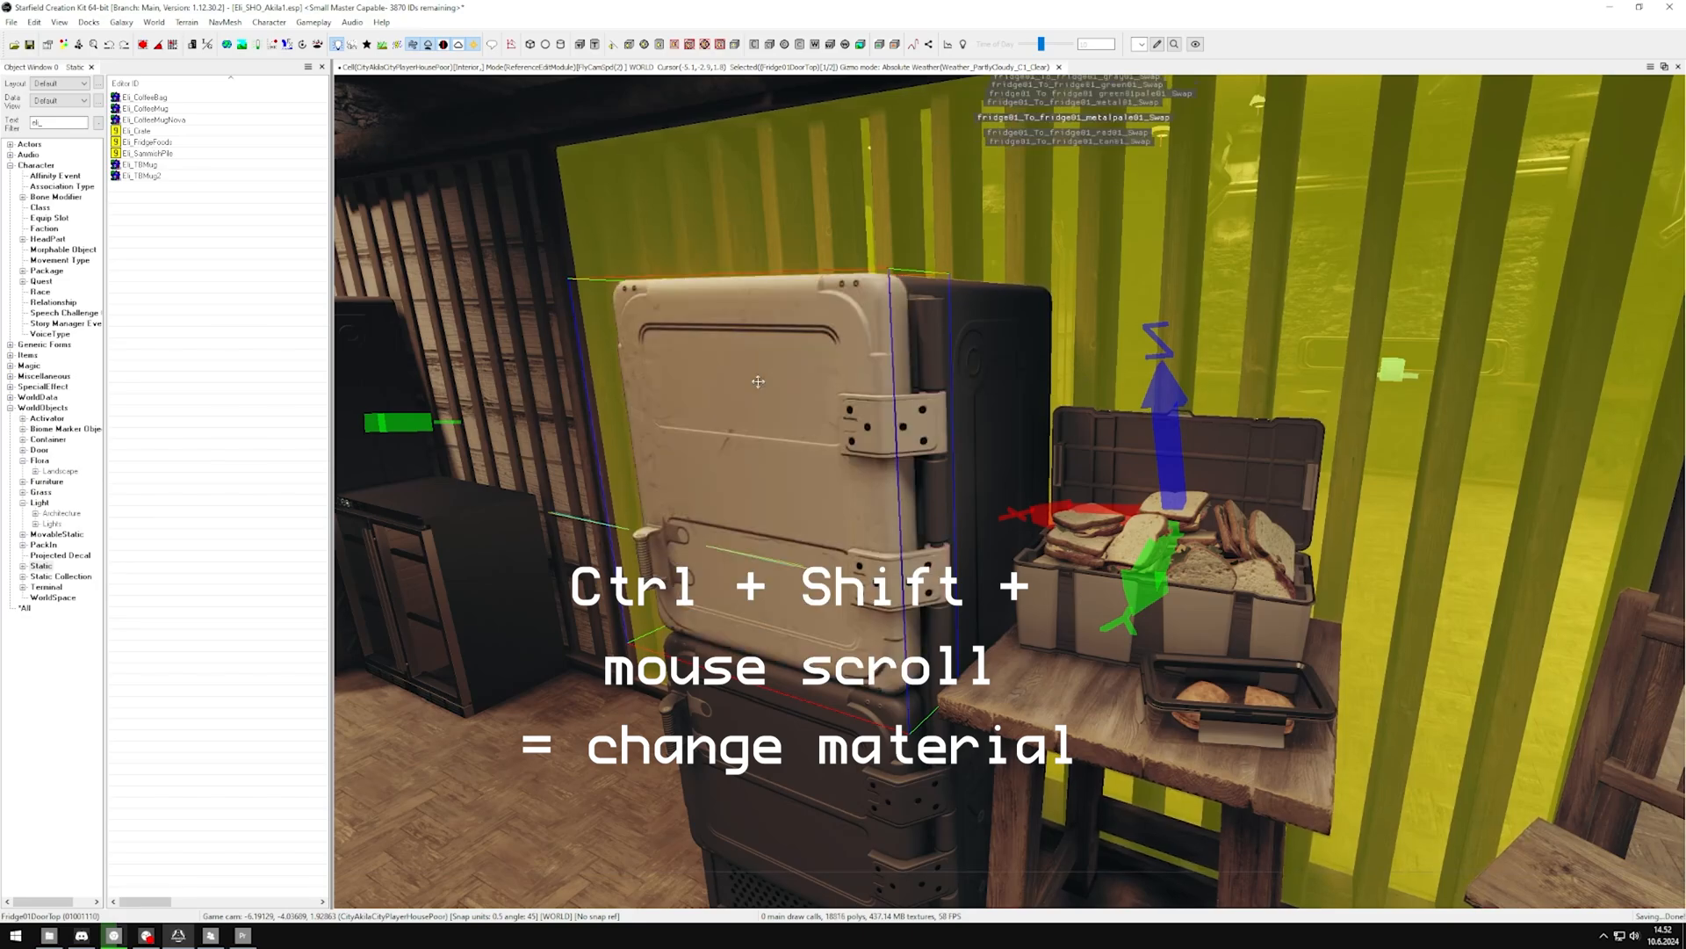
scroll(down, 3)
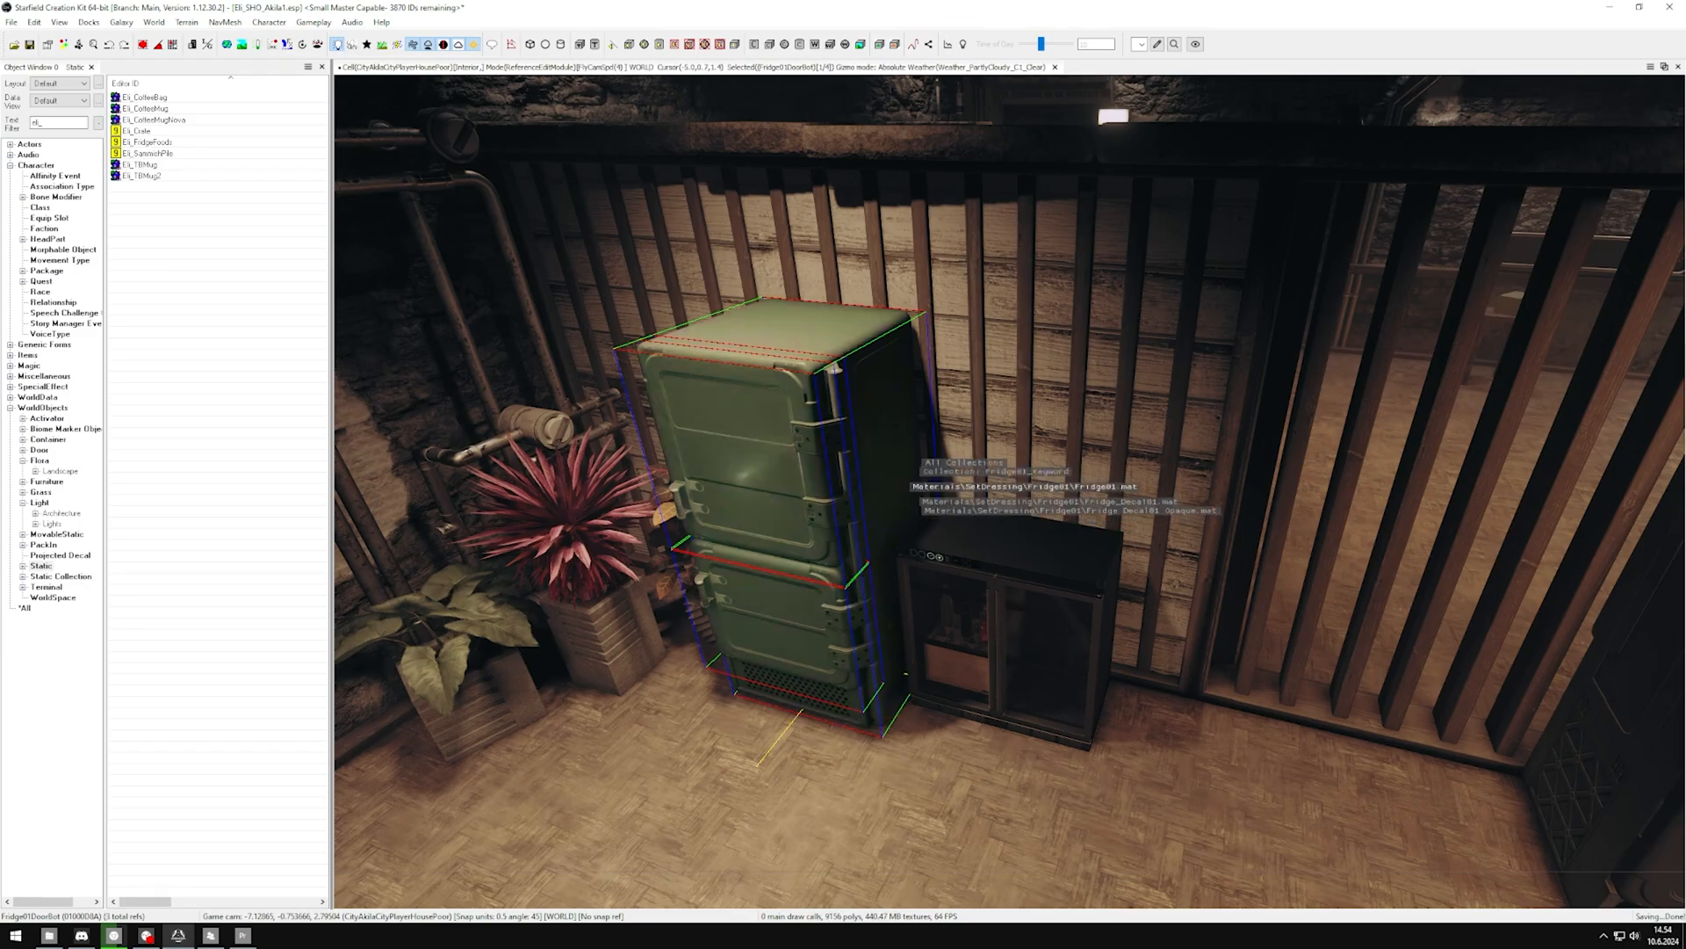
mouse_move(868, 530)
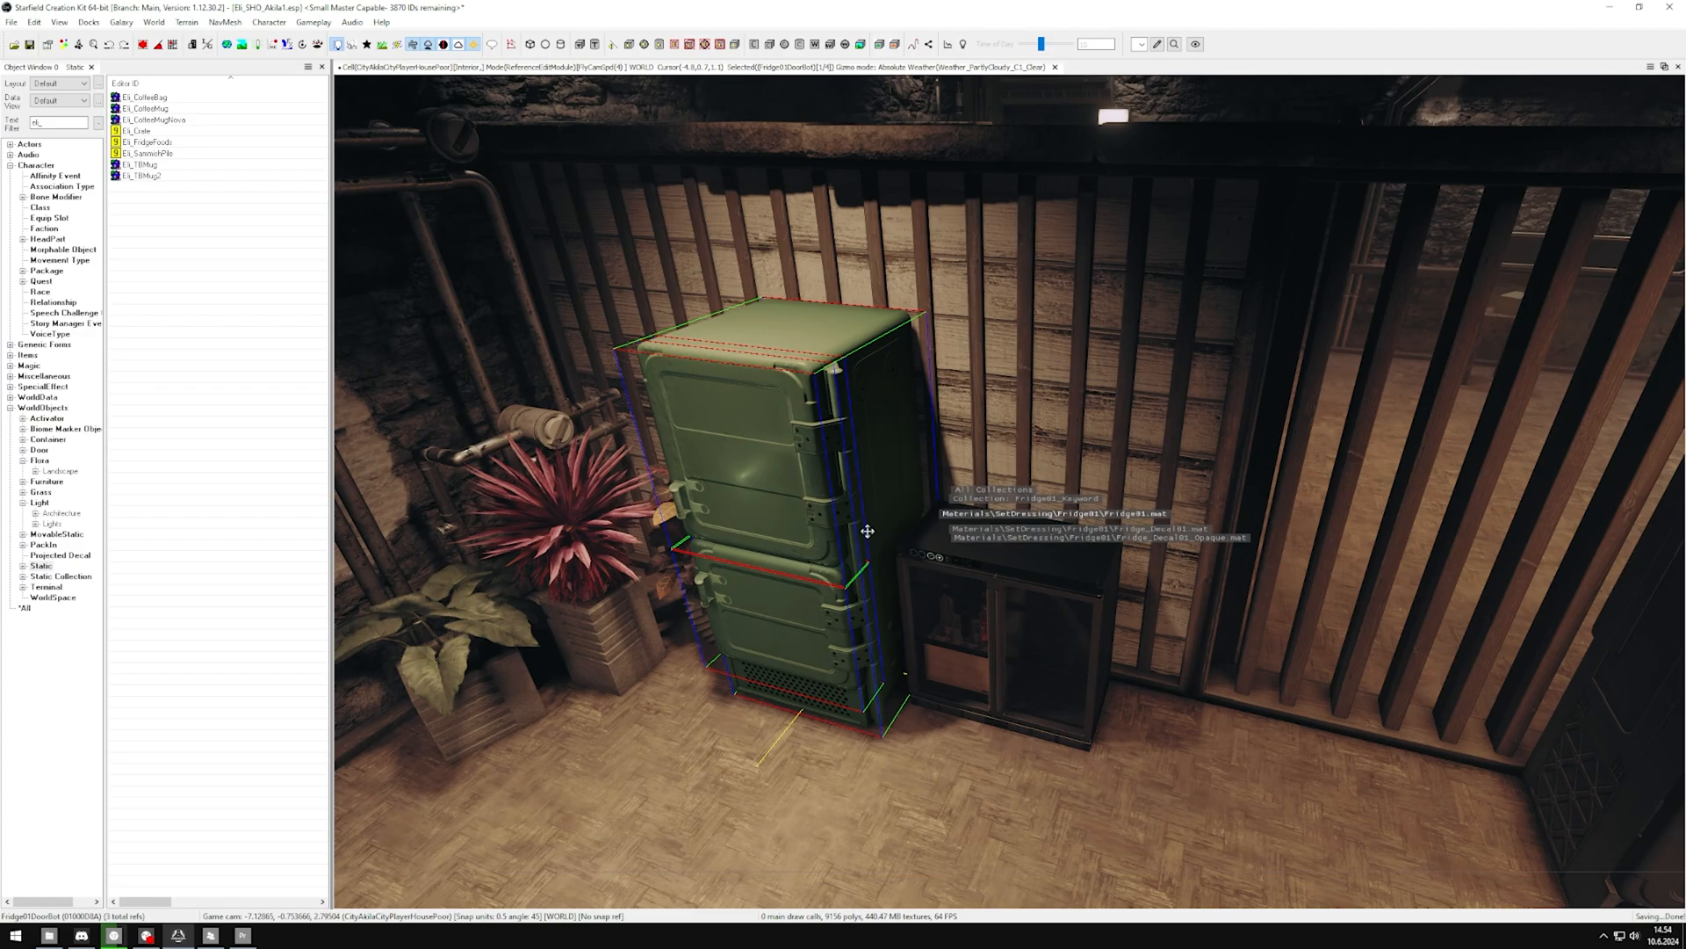